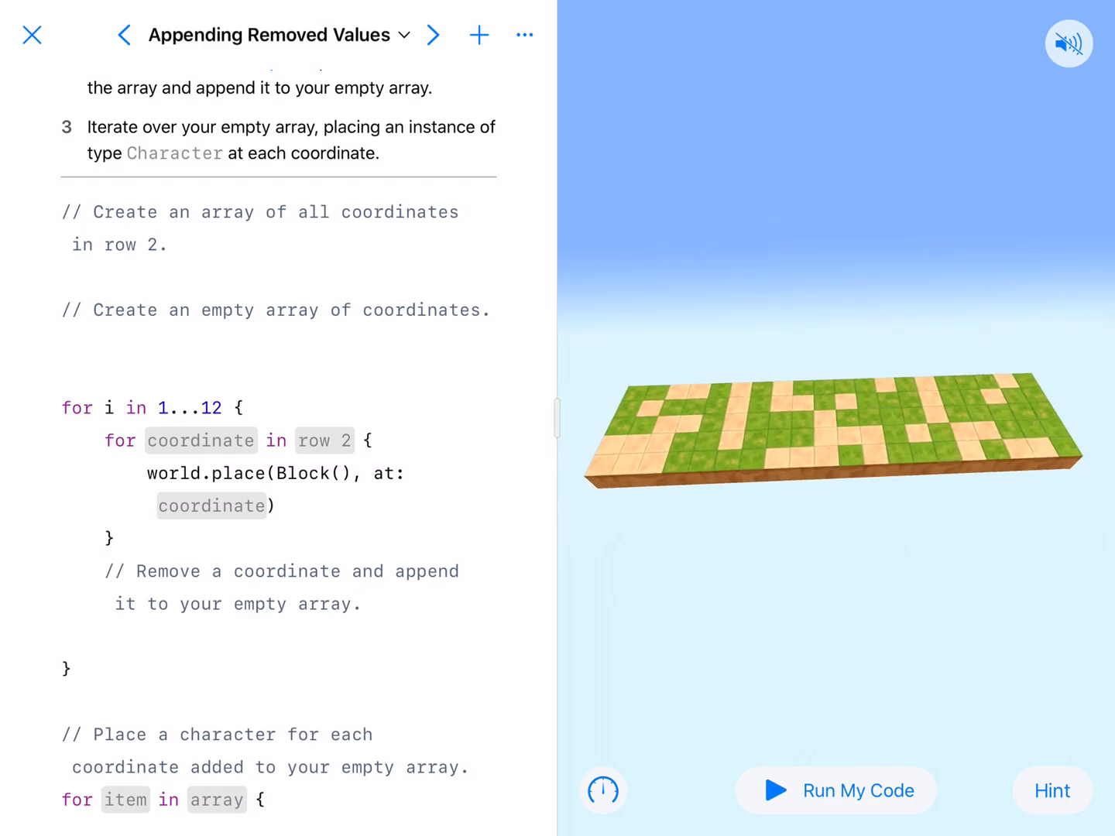
Step: Glance at the Learn to Code 2 lesson list and scroll down to the row 2 comment
click(275, 34)
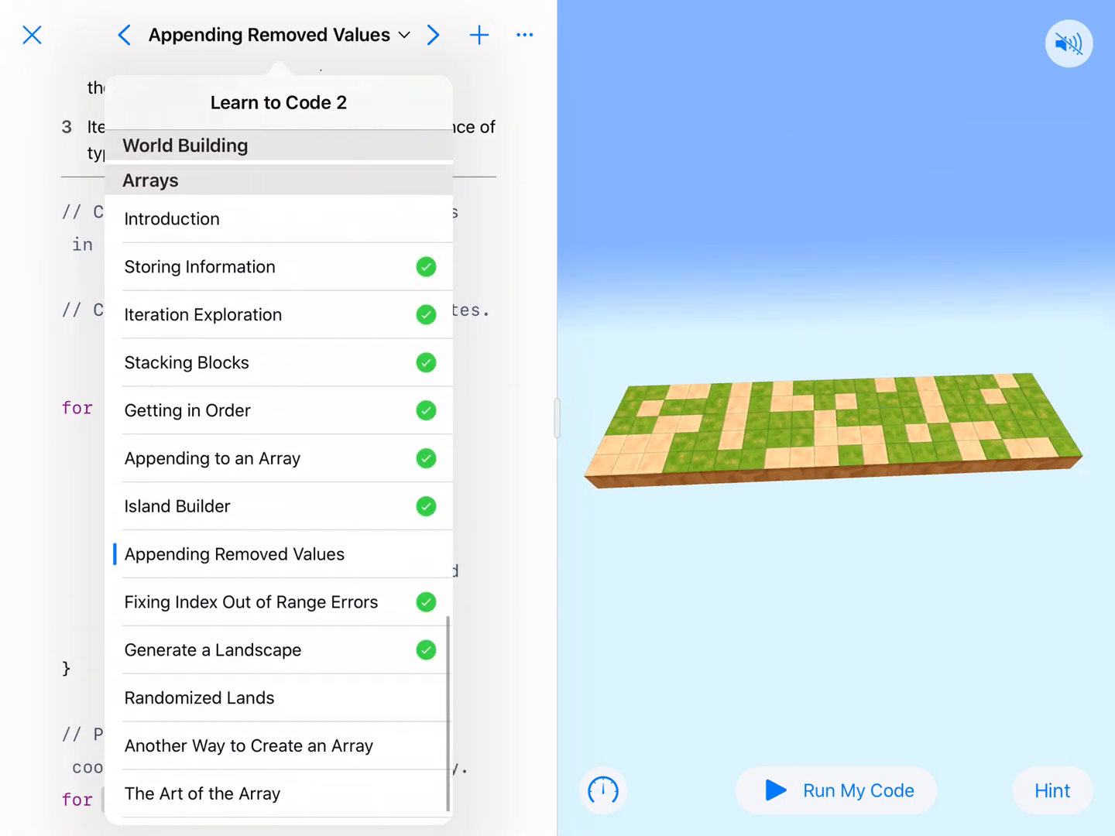
click(271, 34)
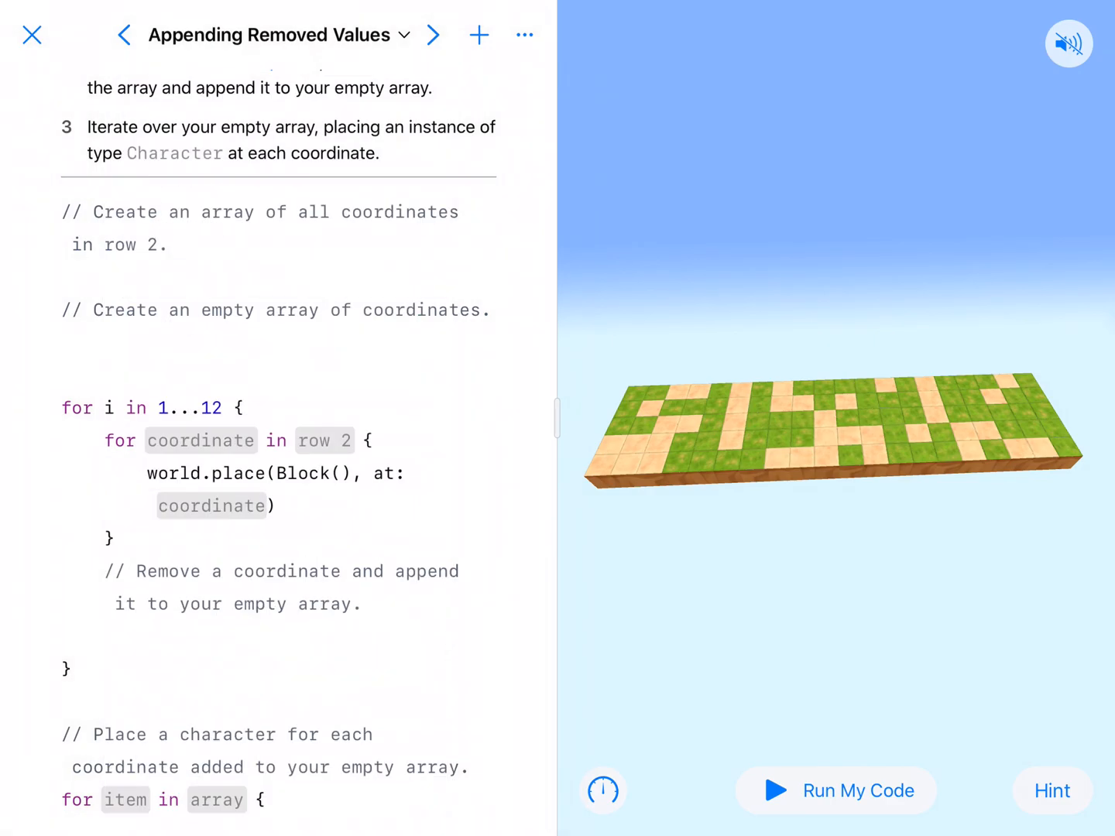
scroll(down, 3)
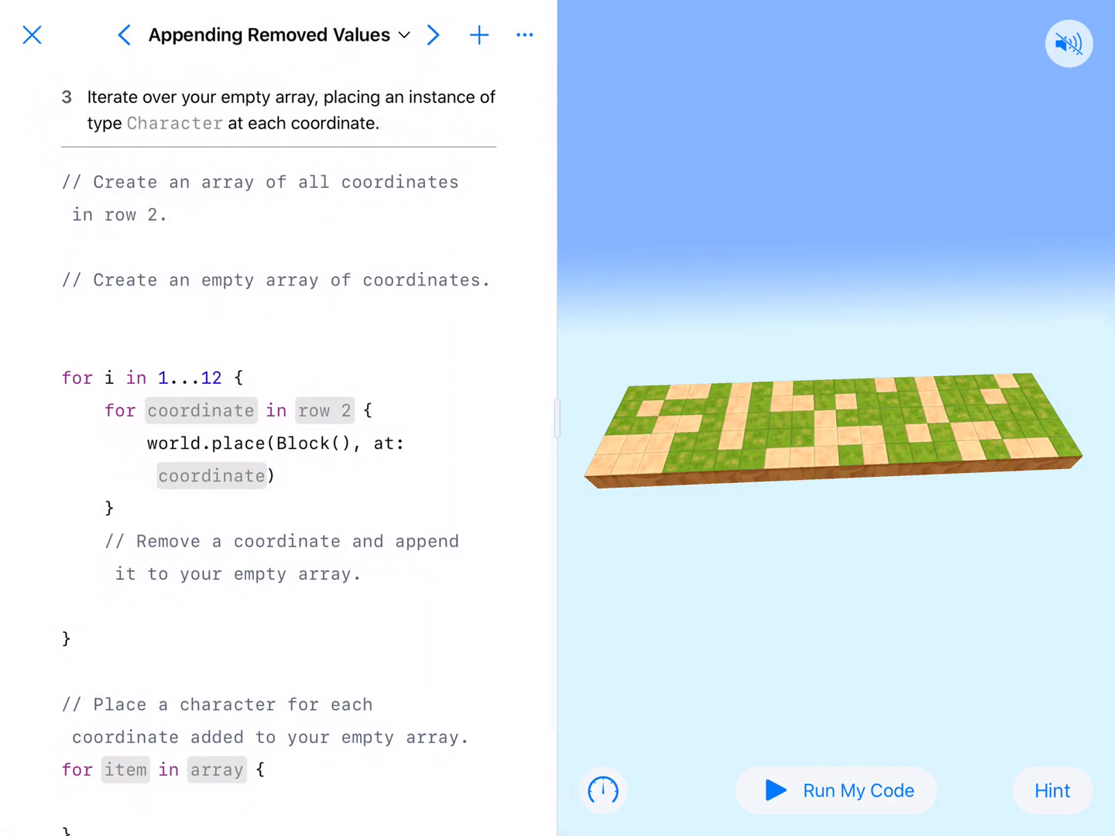
scroll(down, 3)
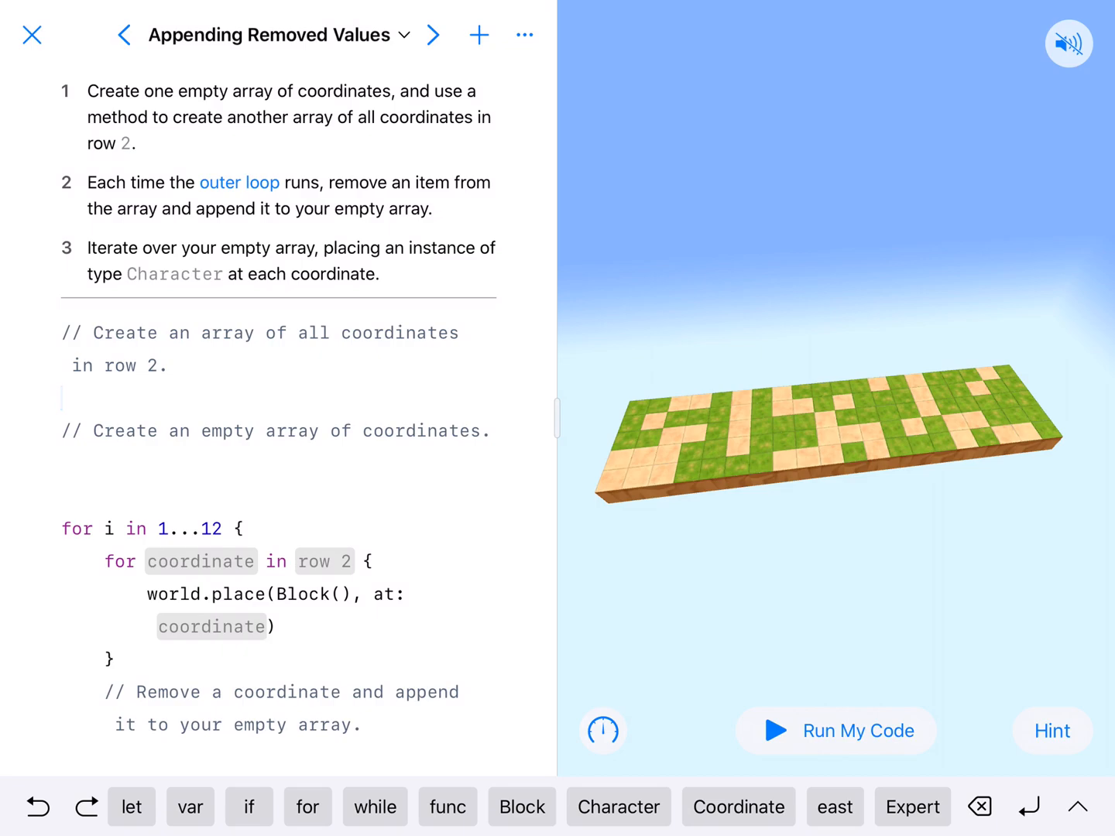
Step: Declare var row2 = world.coordinates(inRows: [2]) below the comment
click(189, 807)
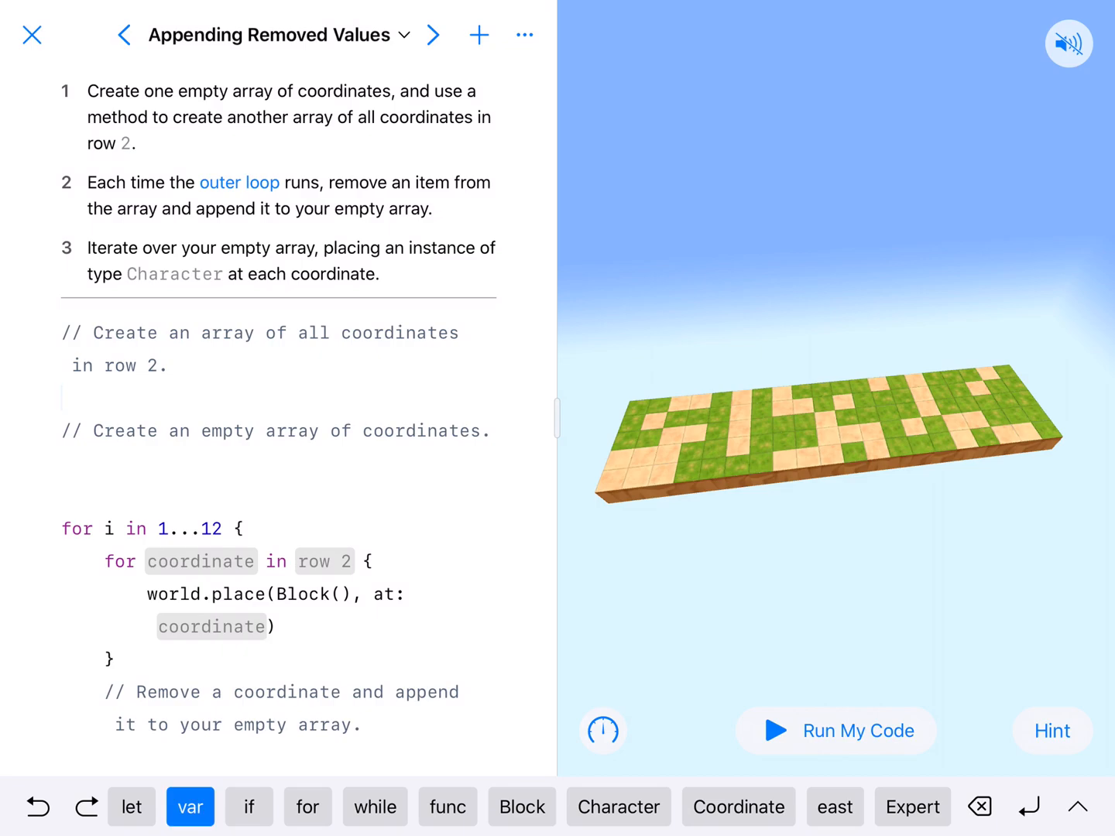
click(189, 807)
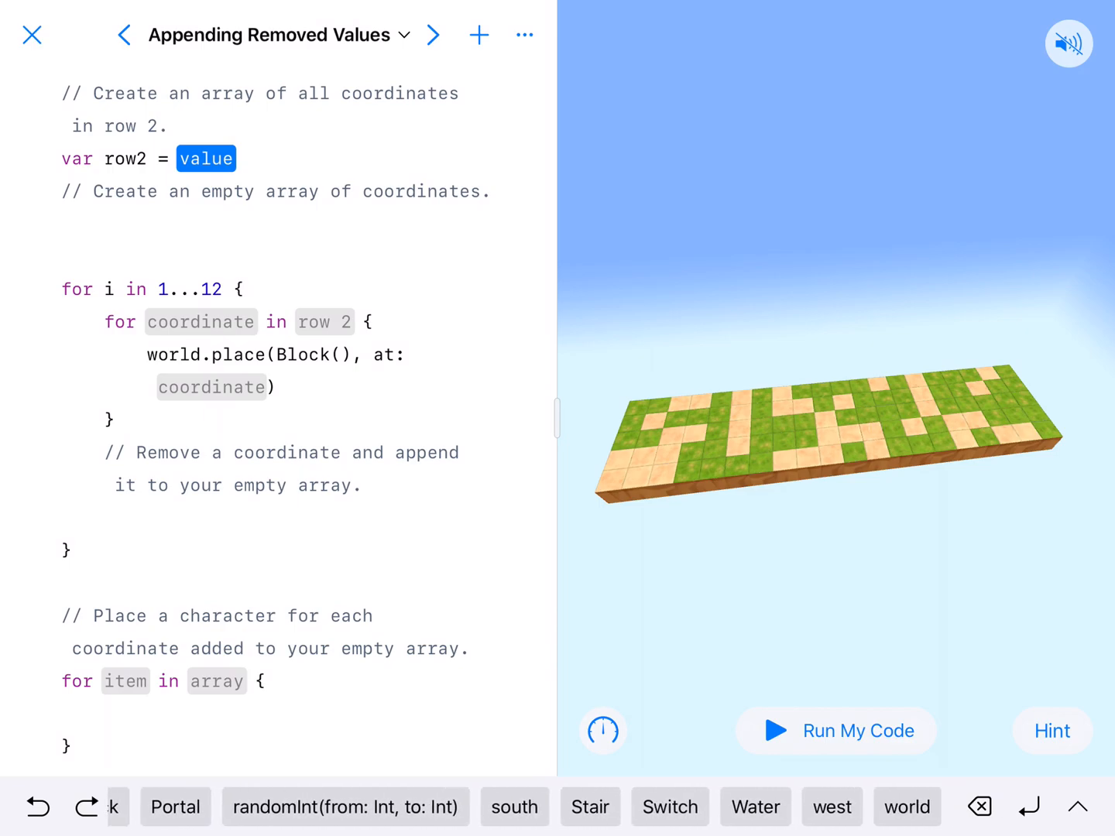
click(904, 806)
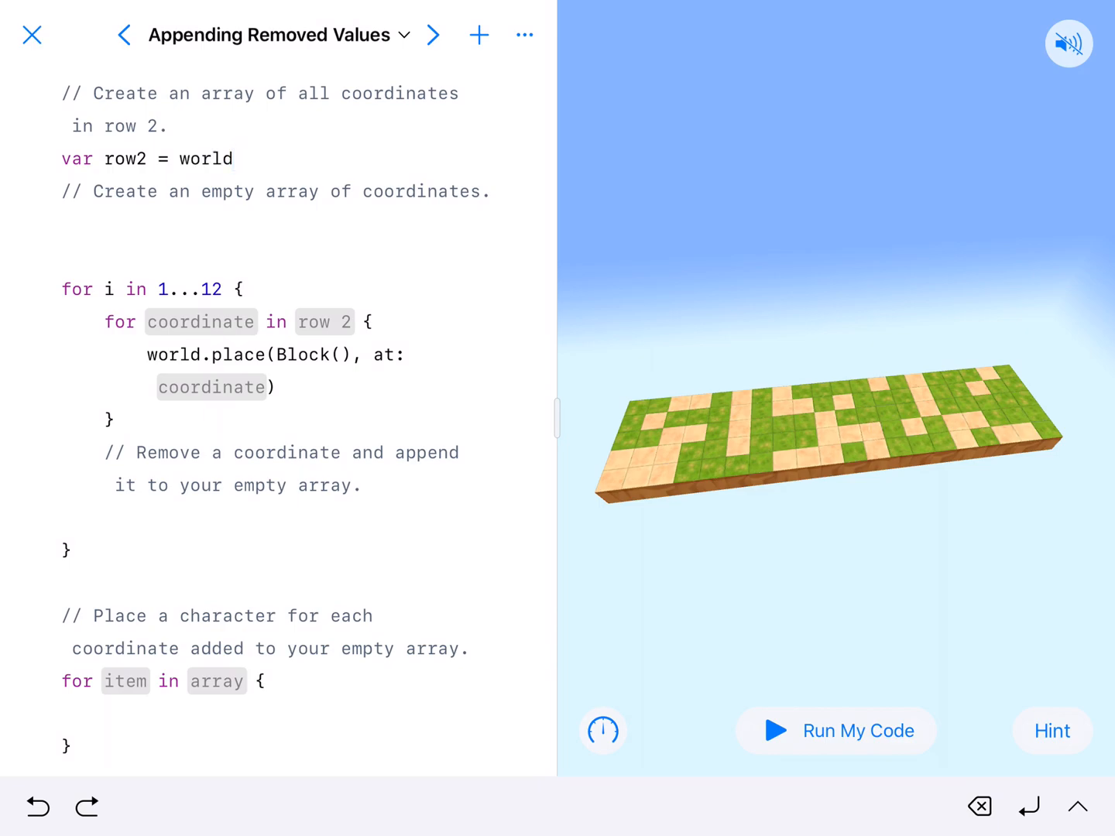
text(.)
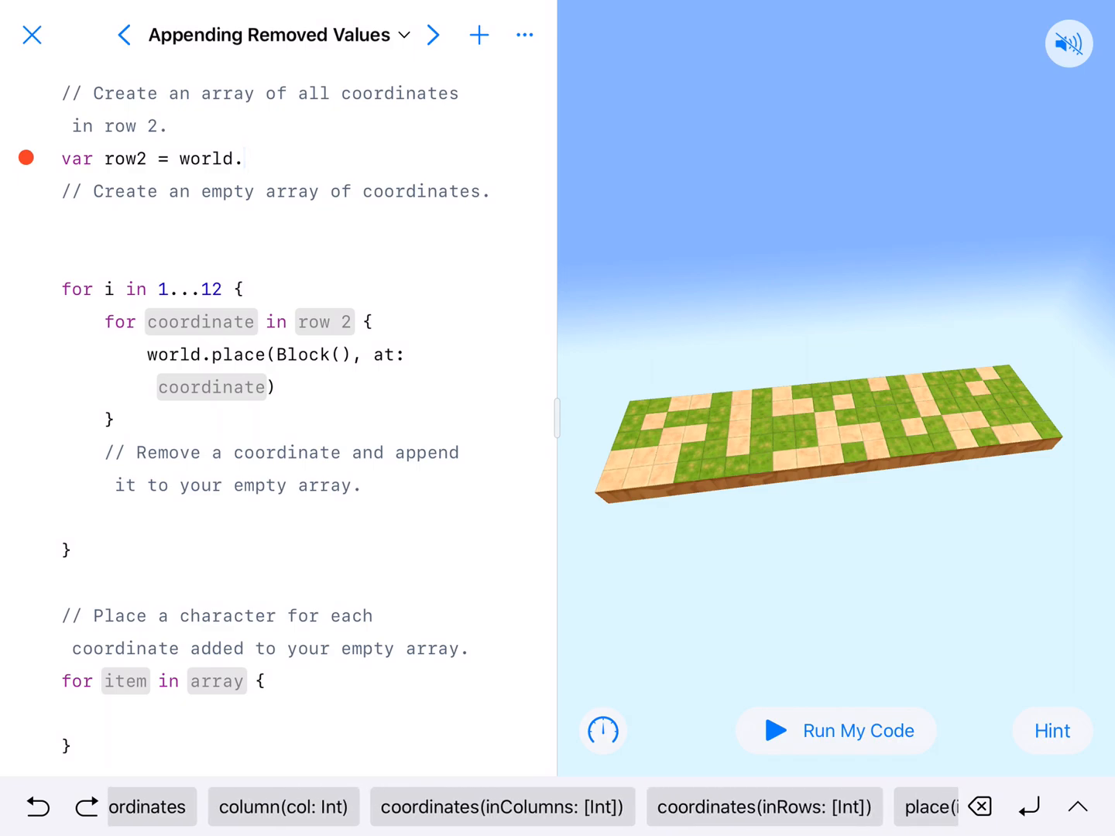
scroll(left, 3)
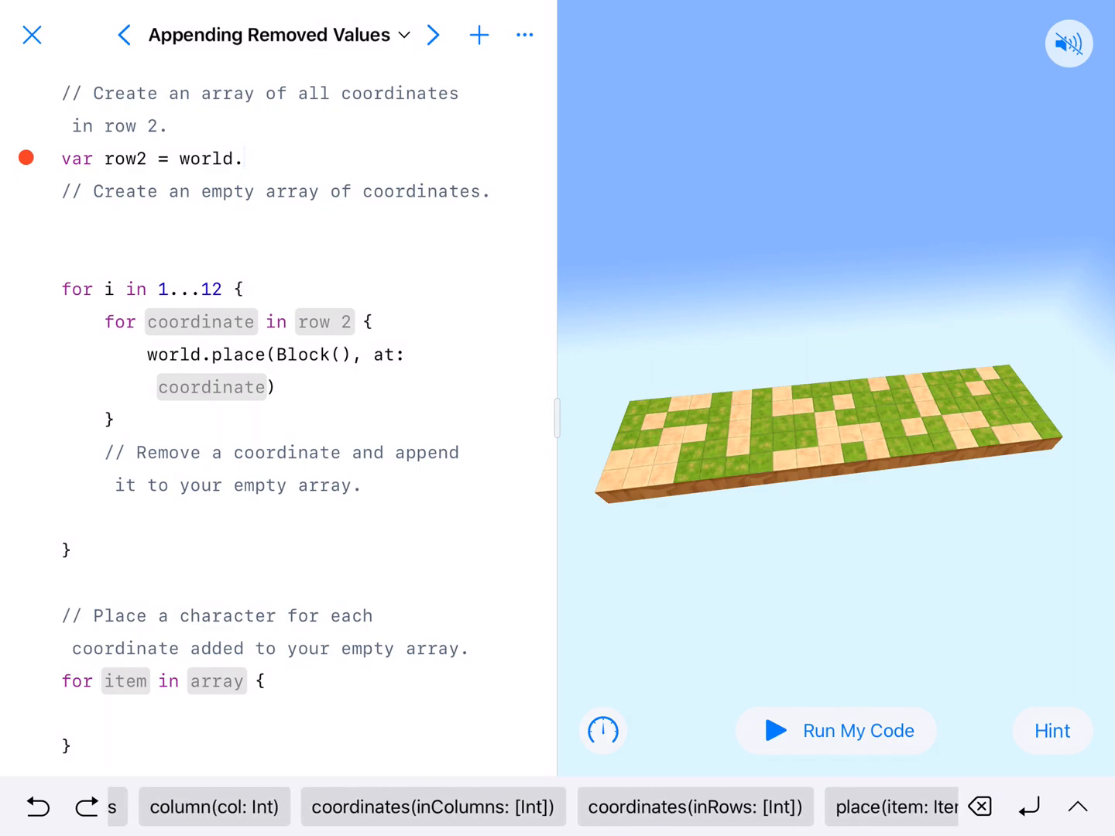
click(694, 807)
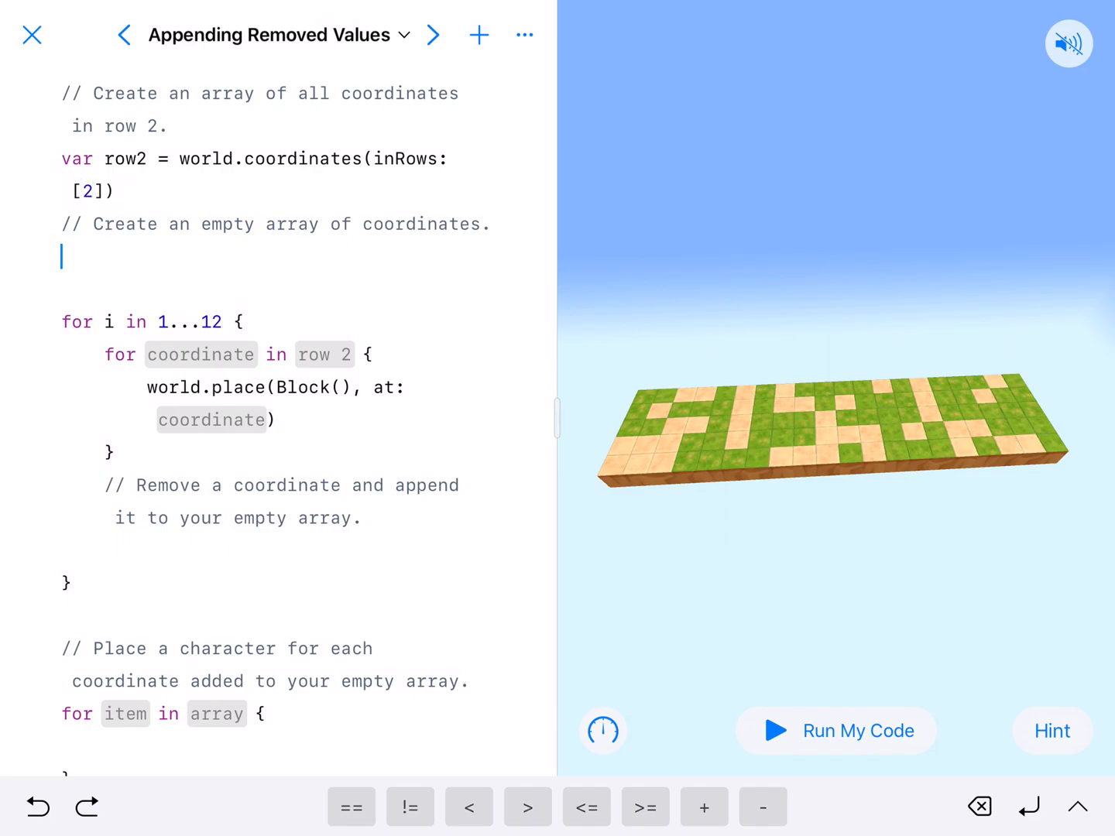
Step: Declare var recycling: [Coordinate] = [] on the next line
click(62, 257)
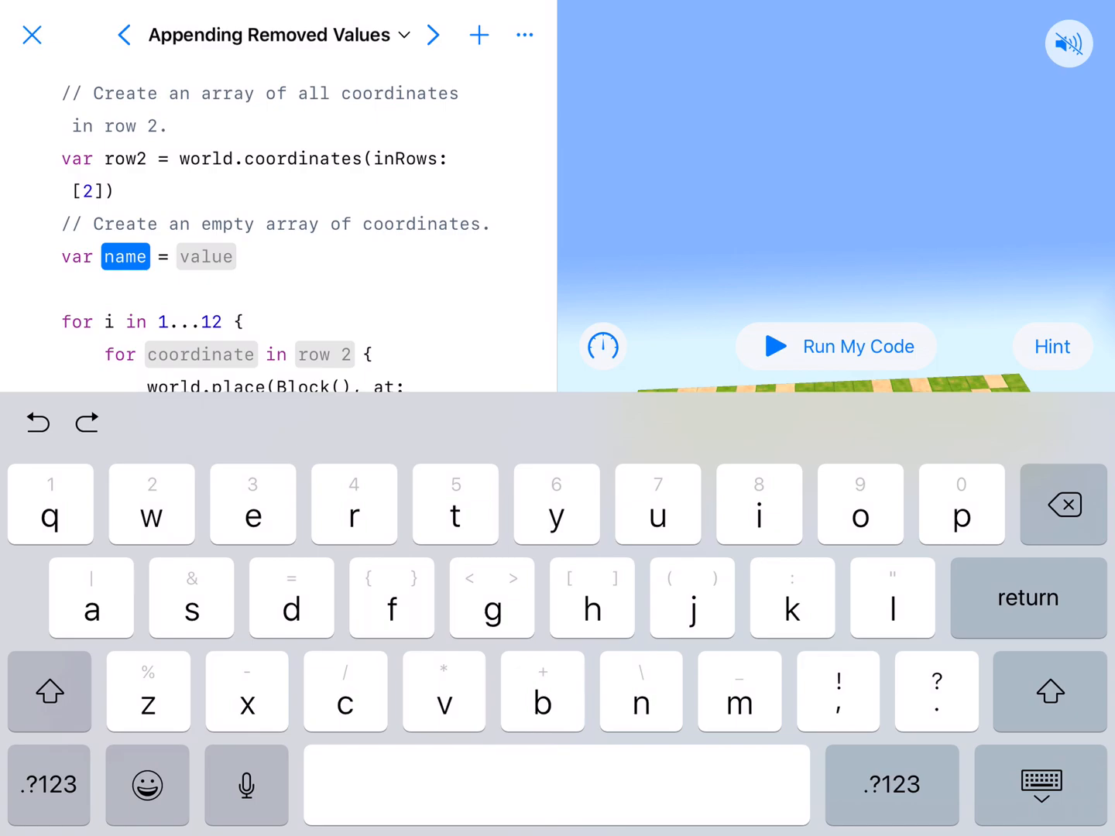
text(recycli)
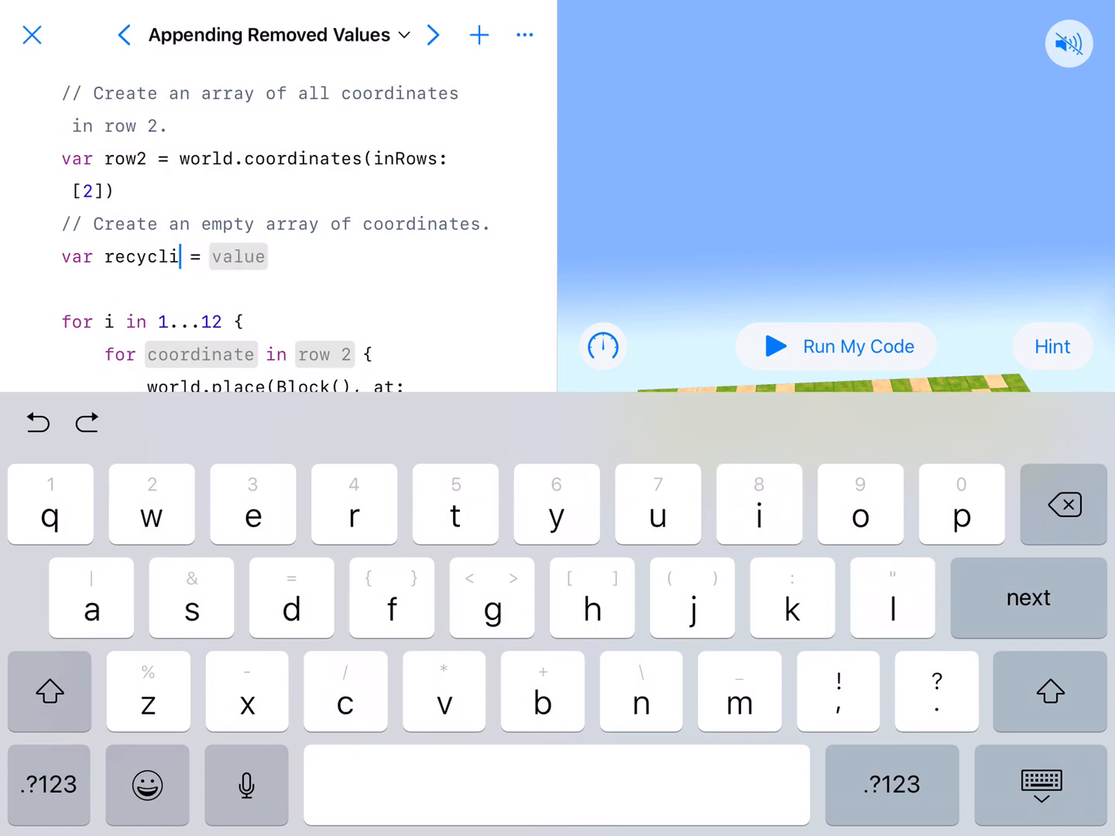
text(ng:)
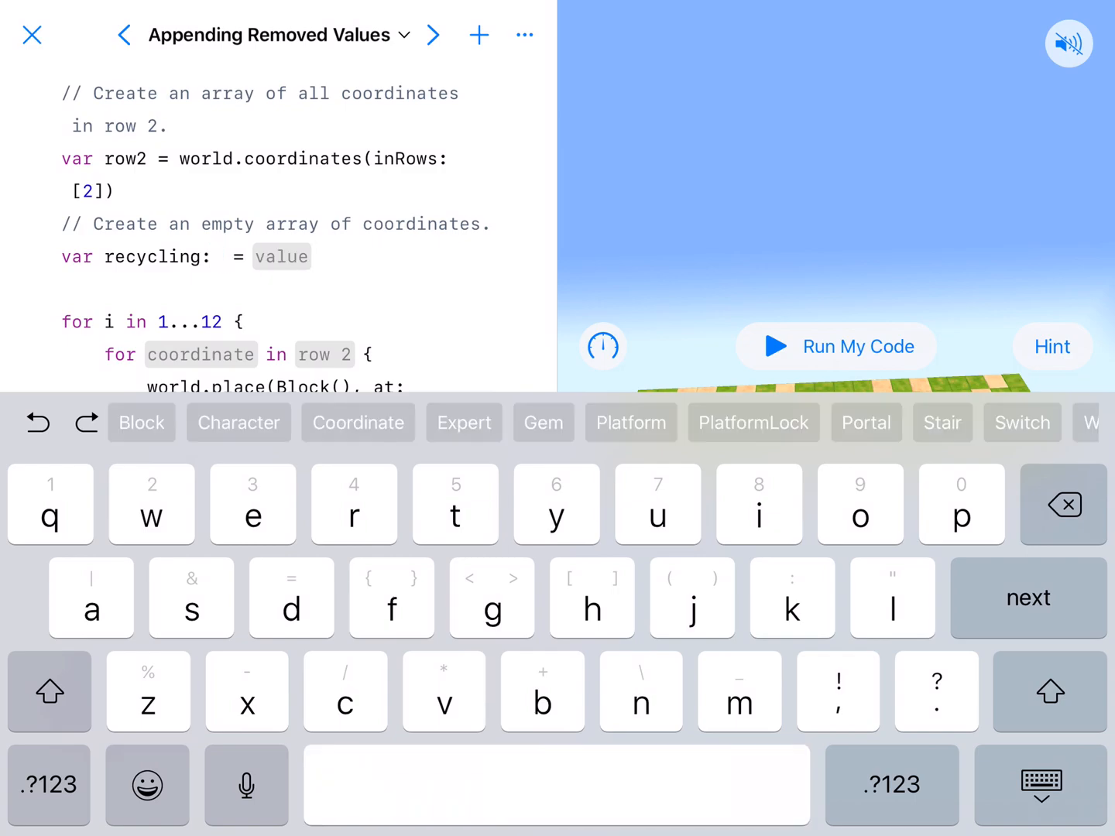
text([])
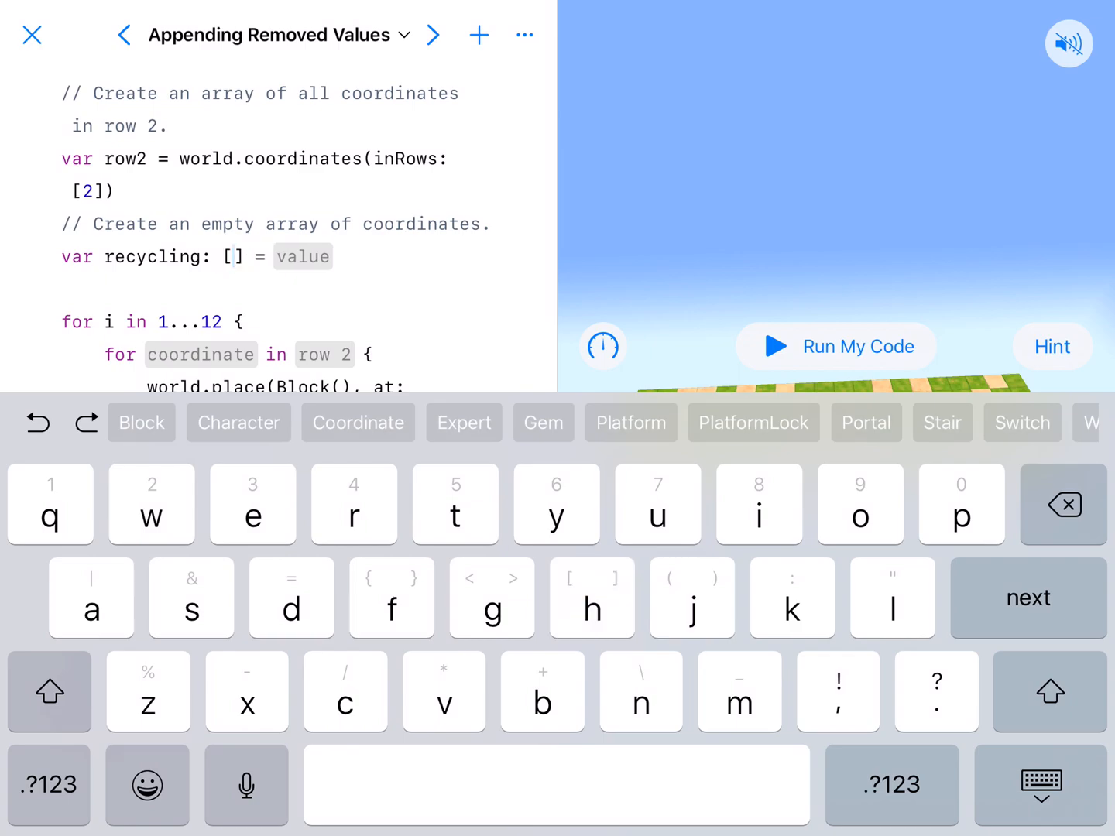
click(358, 422)
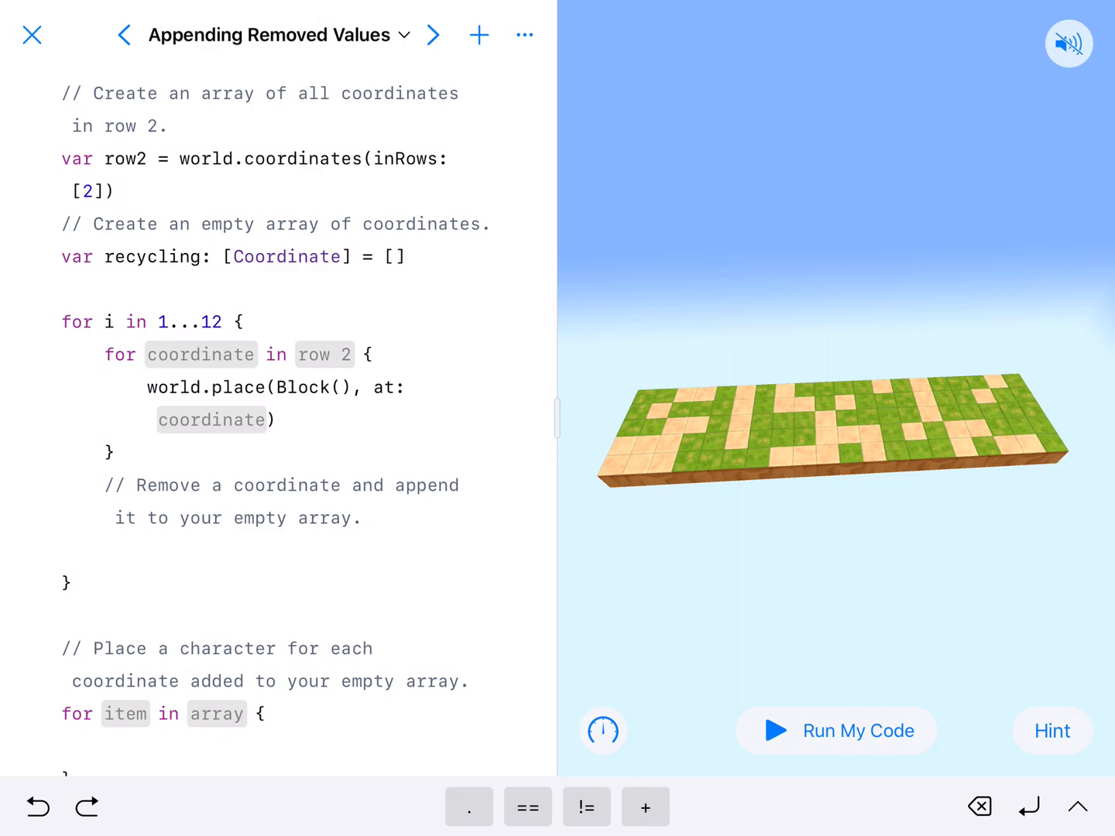
Step: Make the inner loop read 'for coordinate in row2' and place the block at coordinate
text(:)
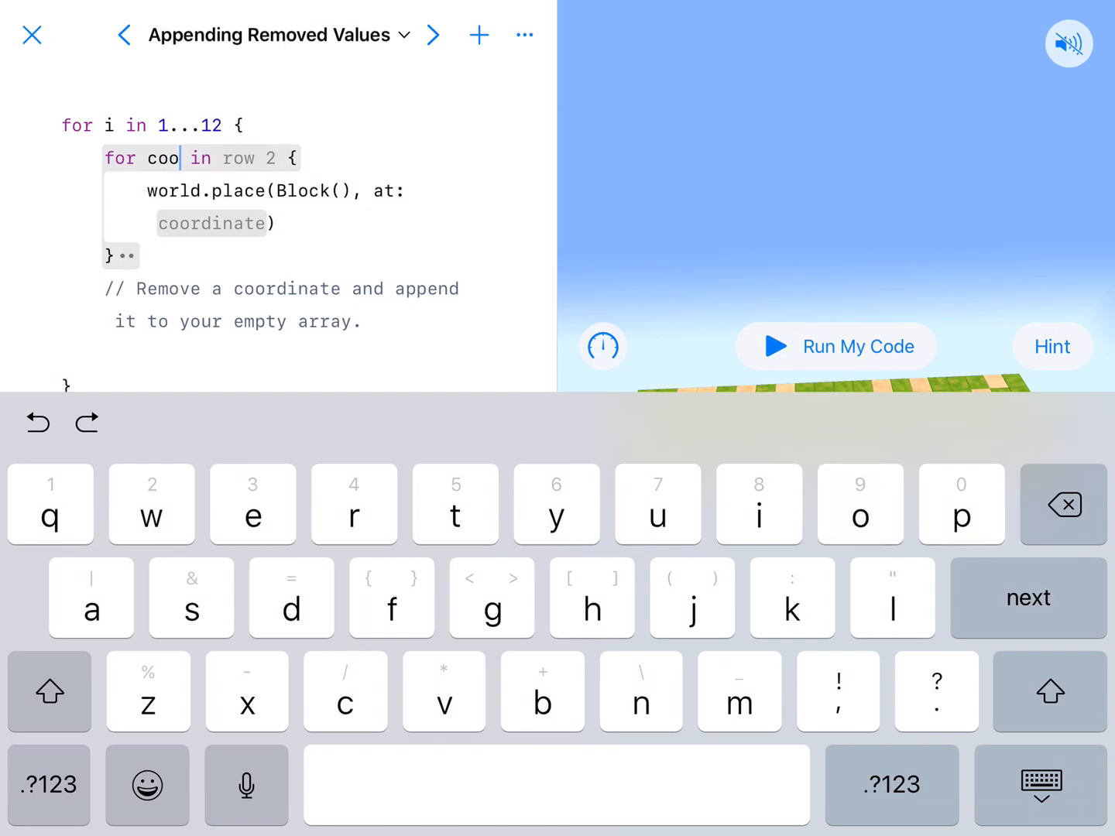
text(rdinate] = [])
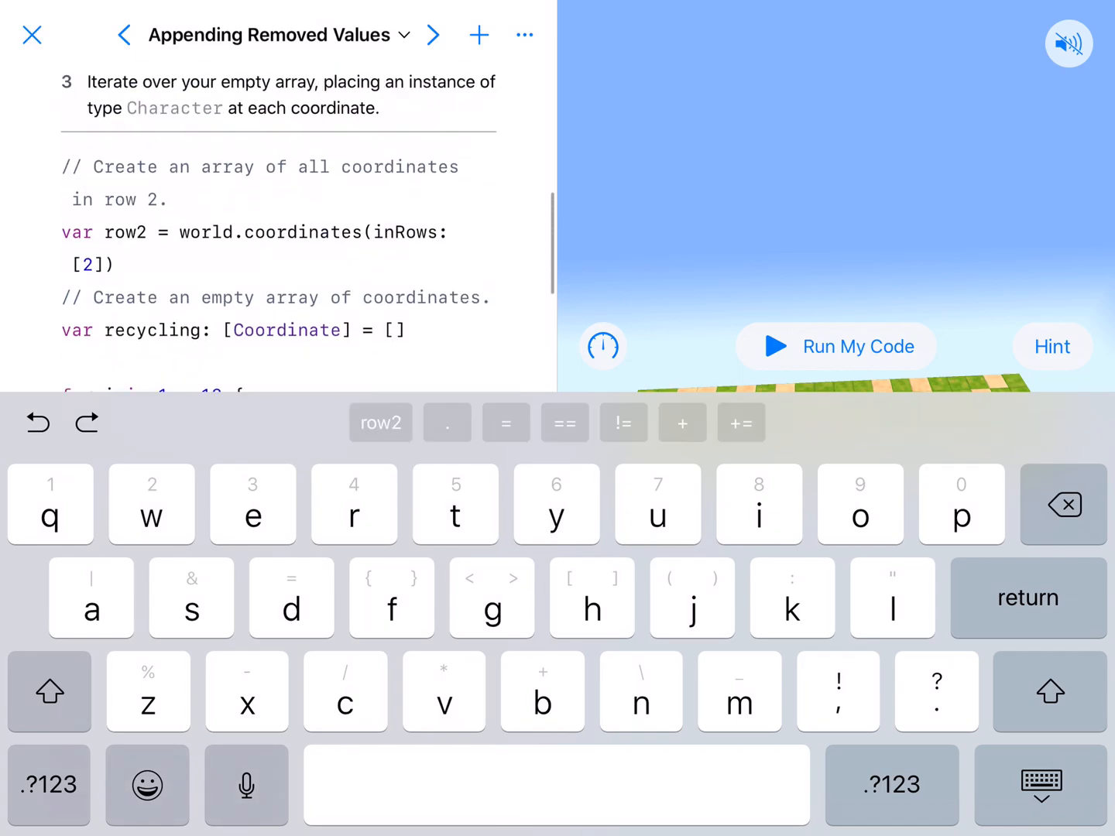
double_click(211, 310)
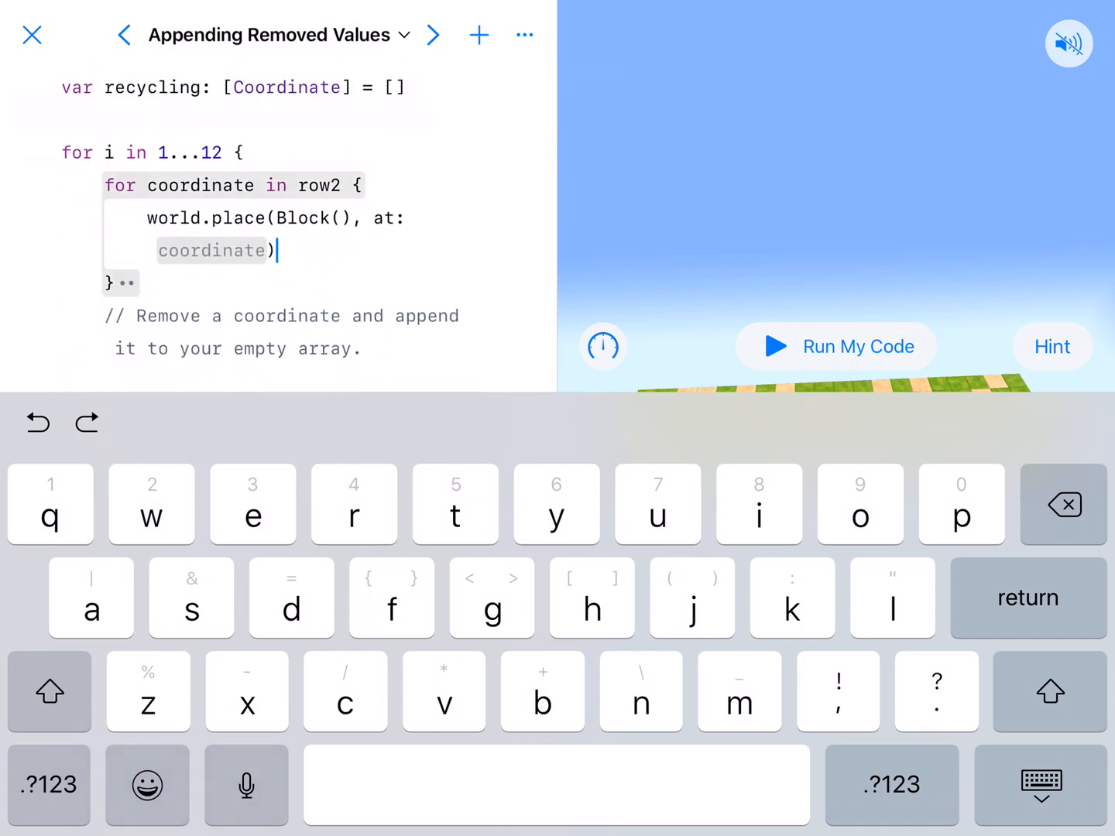
double_click(211, 250)
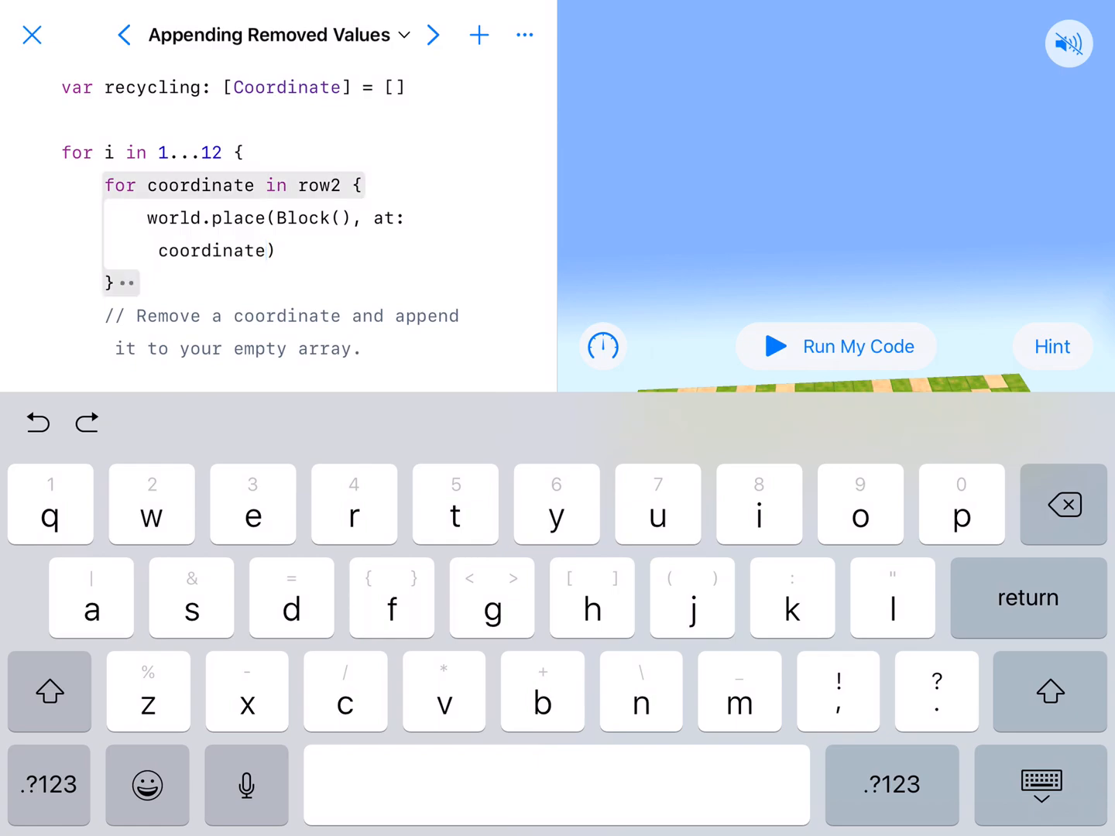
double_click(212, 250)
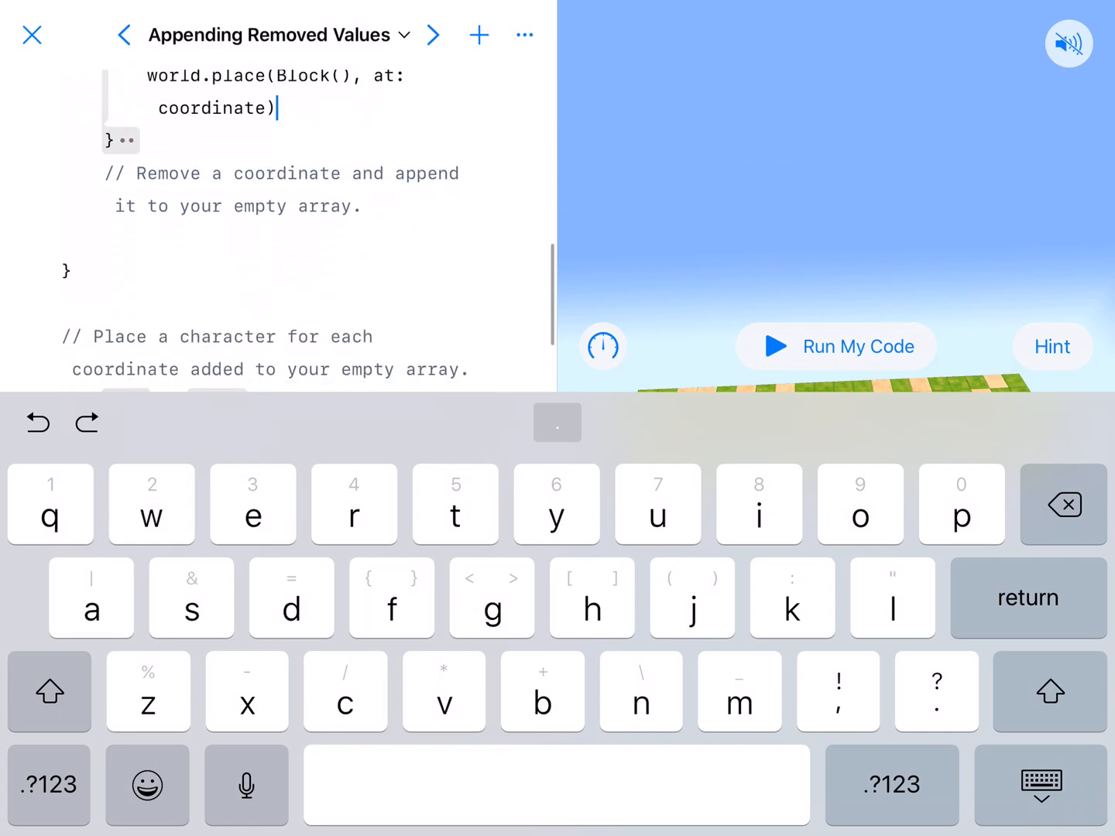
key(return)
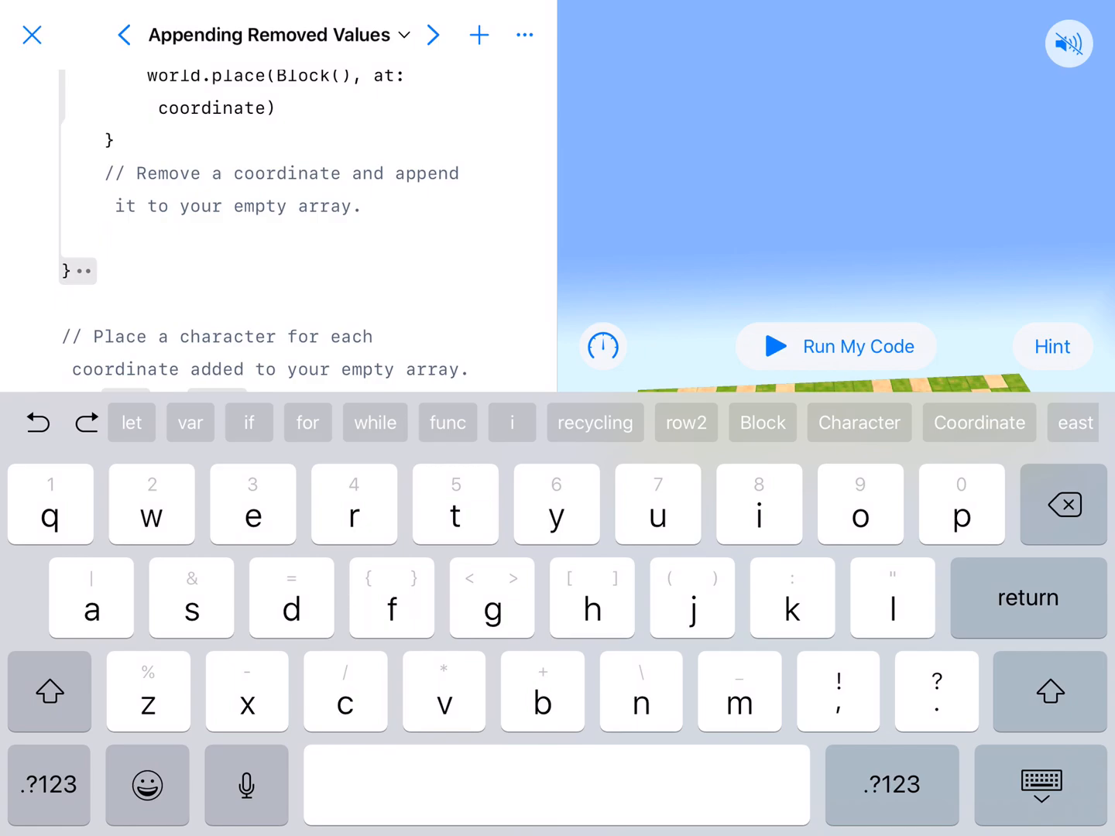
Step: Add recycling.append(row2.remove(at: 0)) inside the loop
click(594, 422)
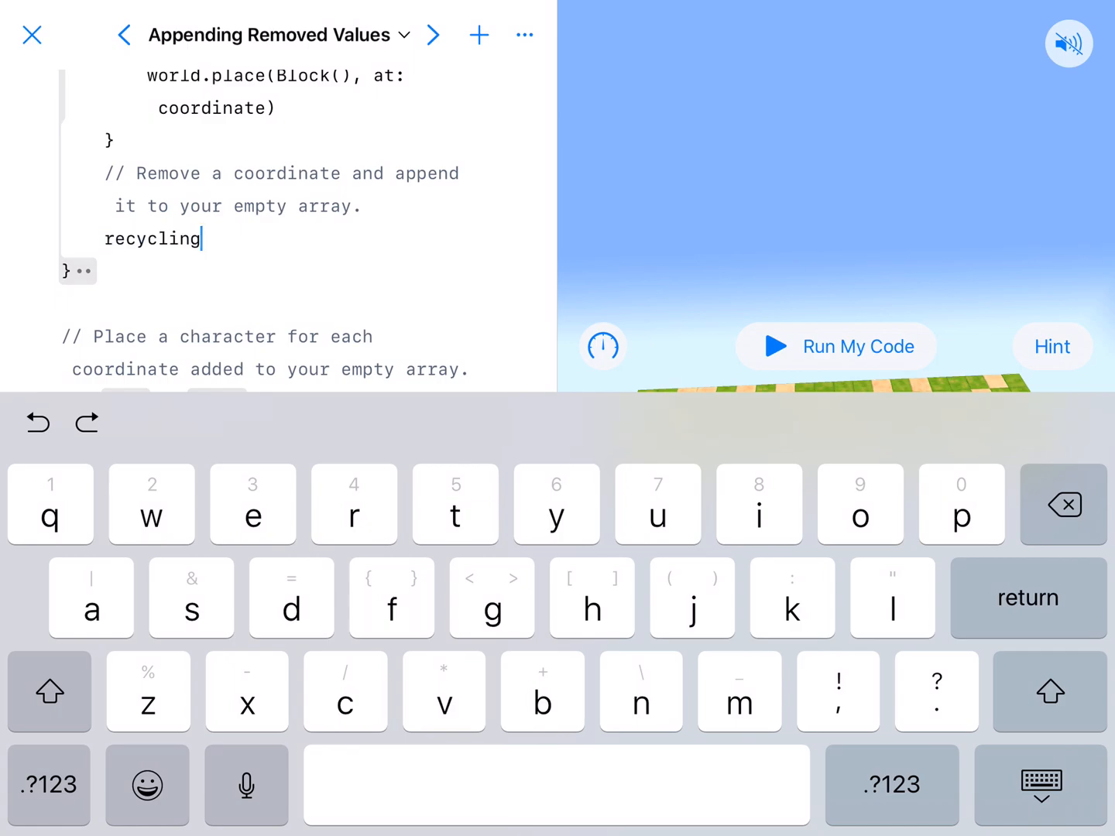
text(.)
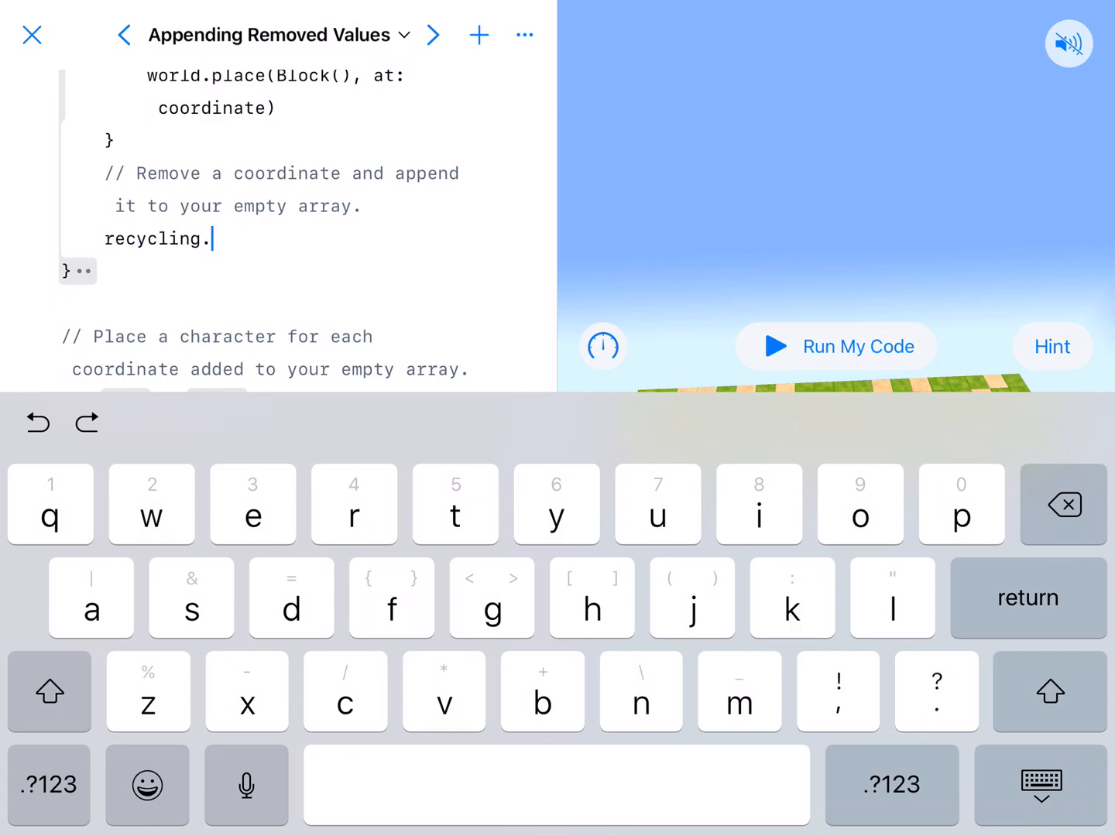
text(.))
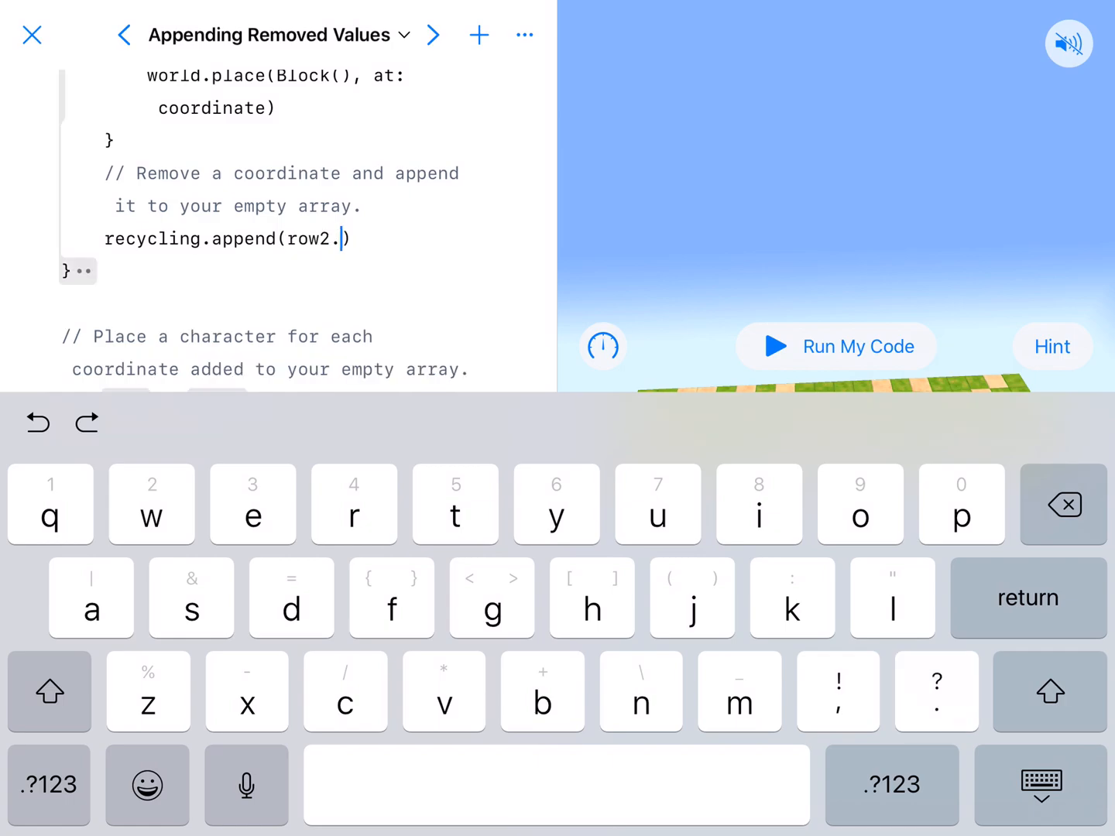
text(.)
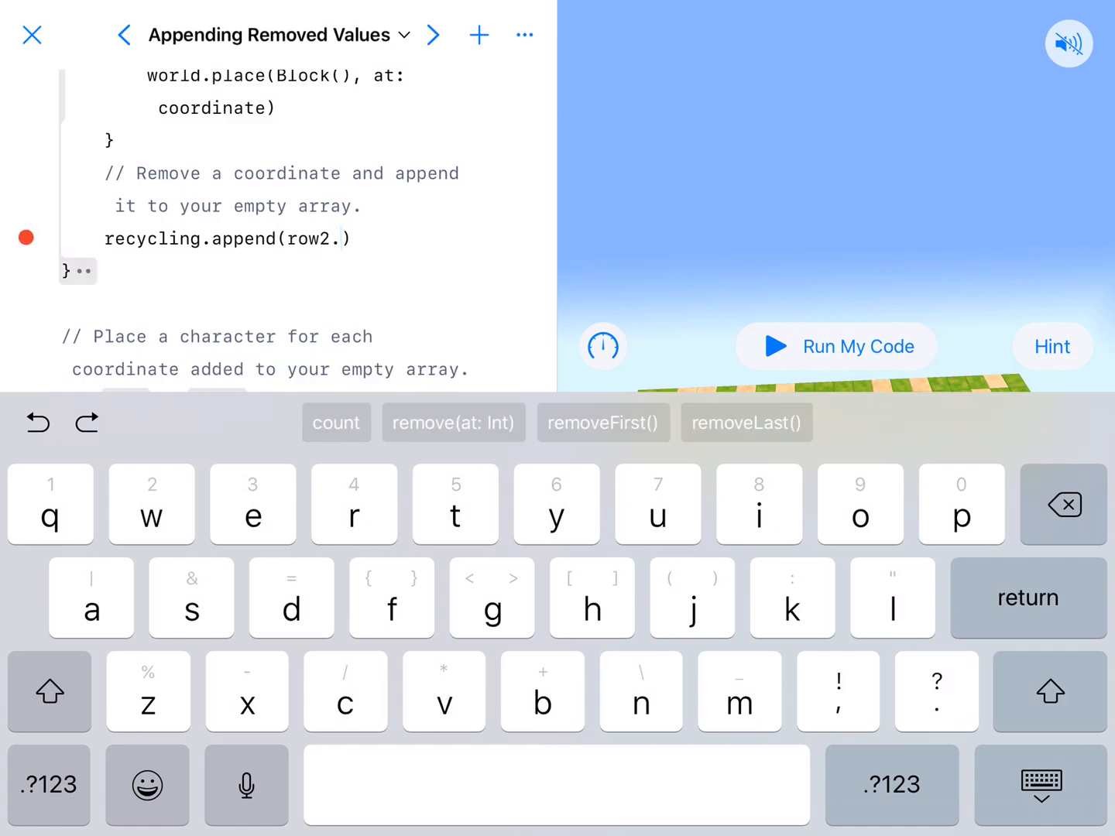
click(452, 423)
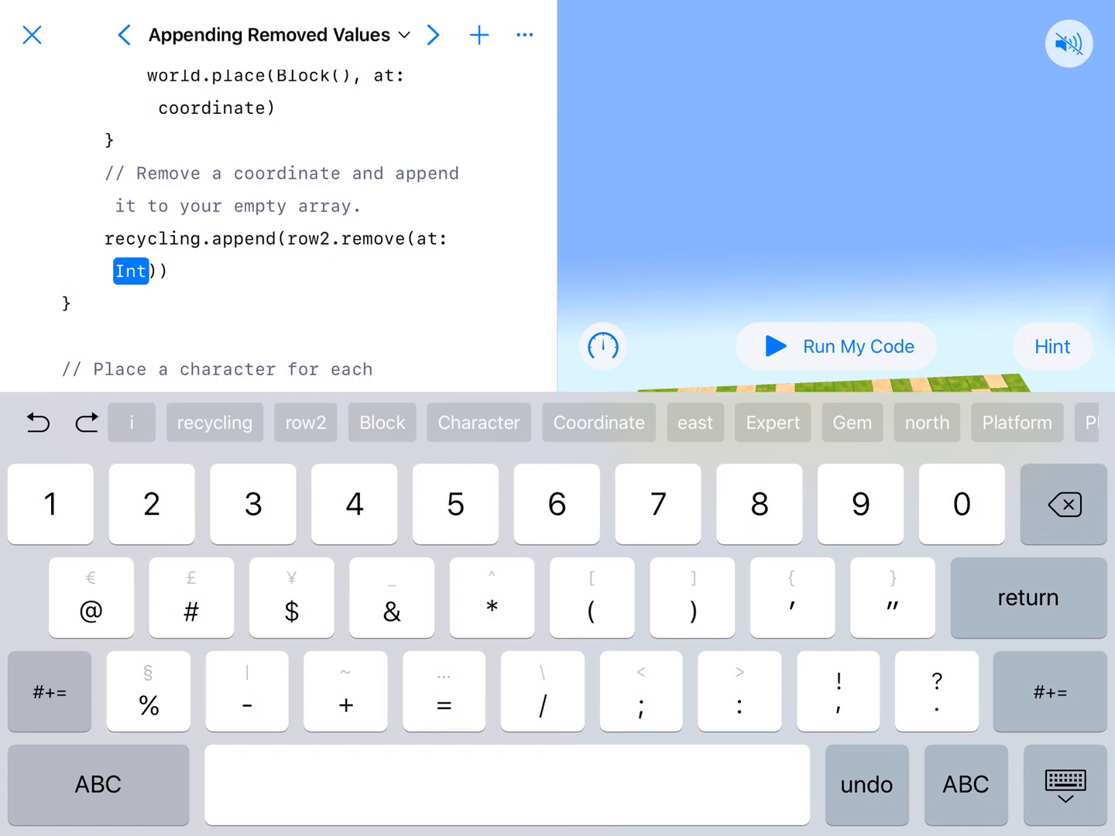
text(0)
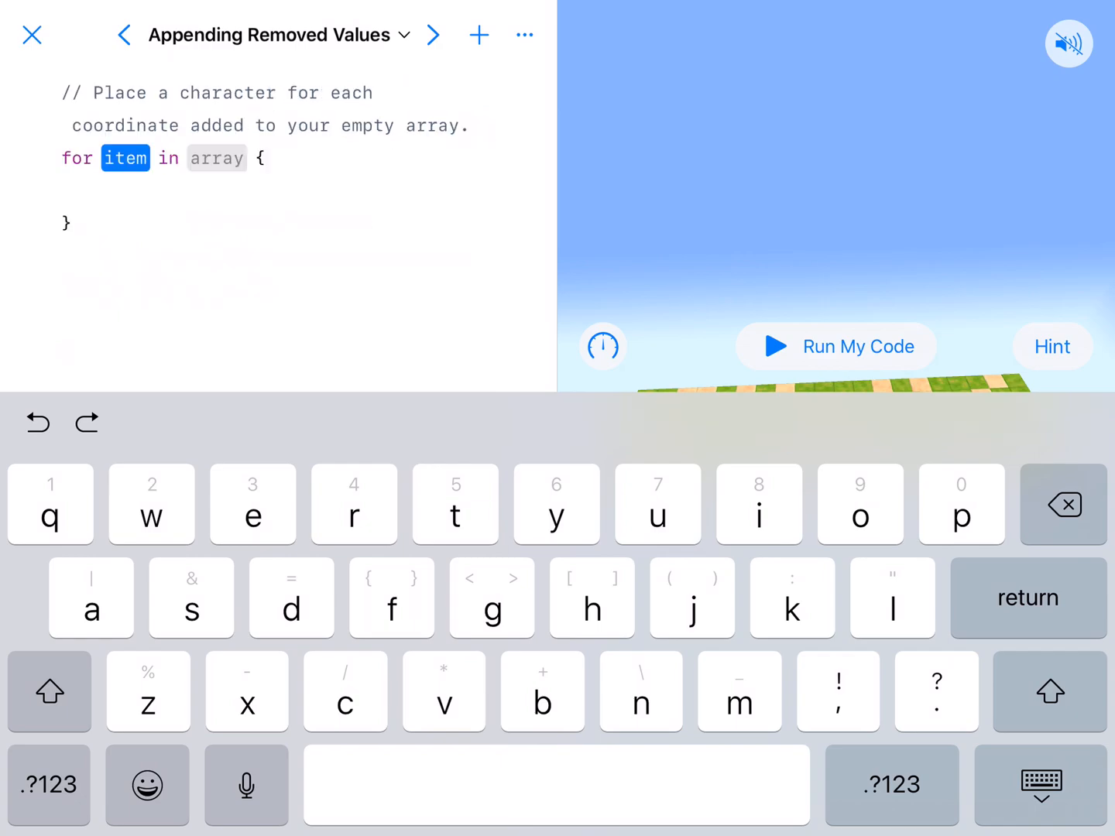
Step: Name the new loop 'for coordinate in recycling'
text(coordina)
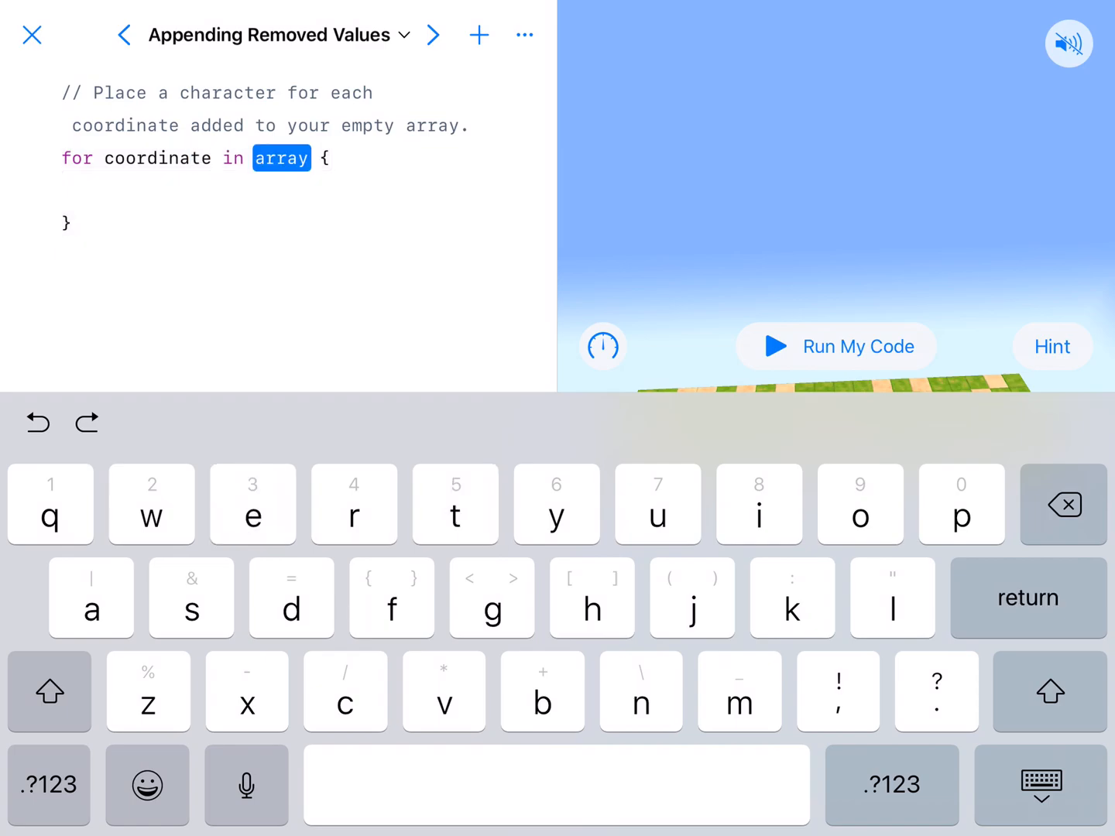
text(r)
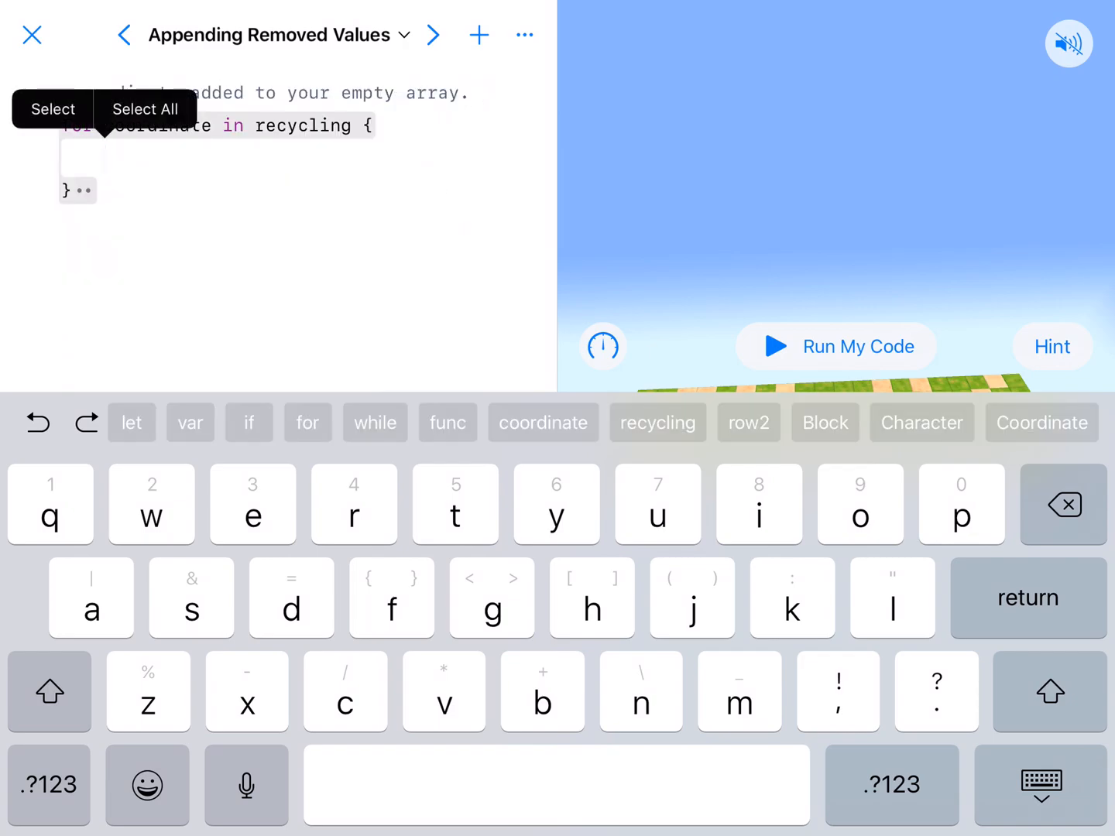
Step: Write world.place(Character(), at: coordinate) inside the recycling loop
text(world)
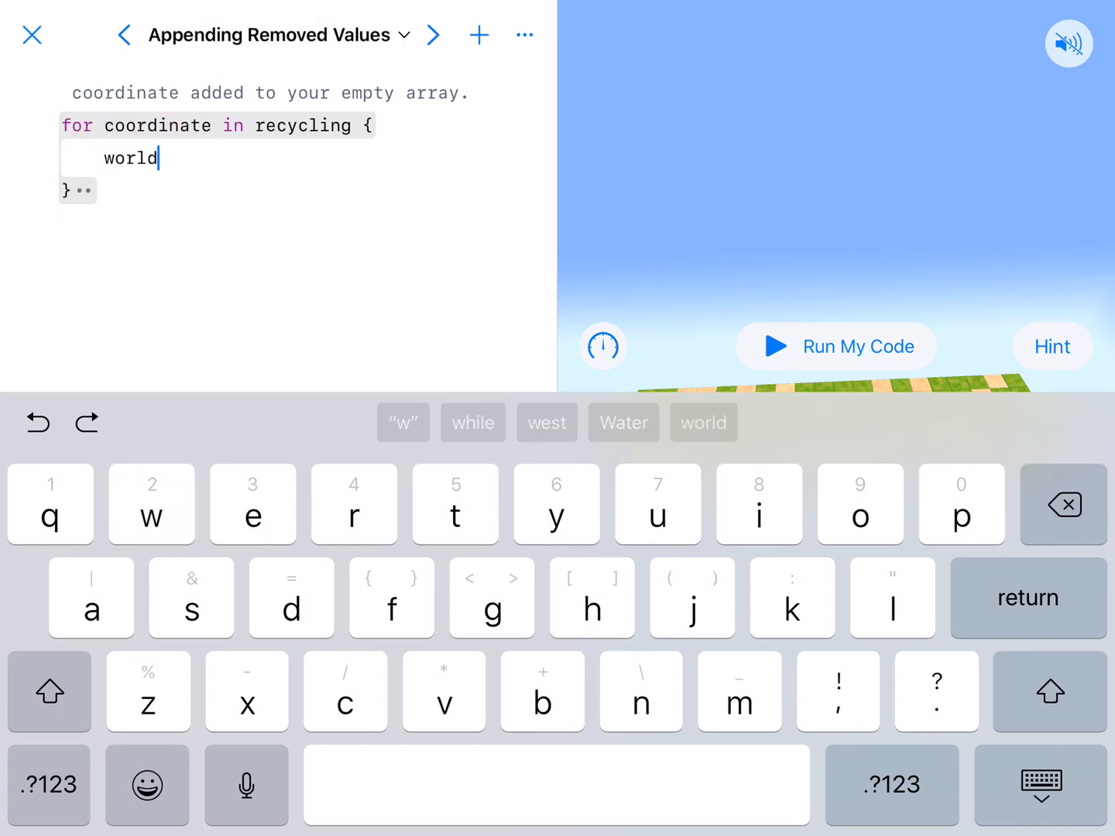
text(.p)
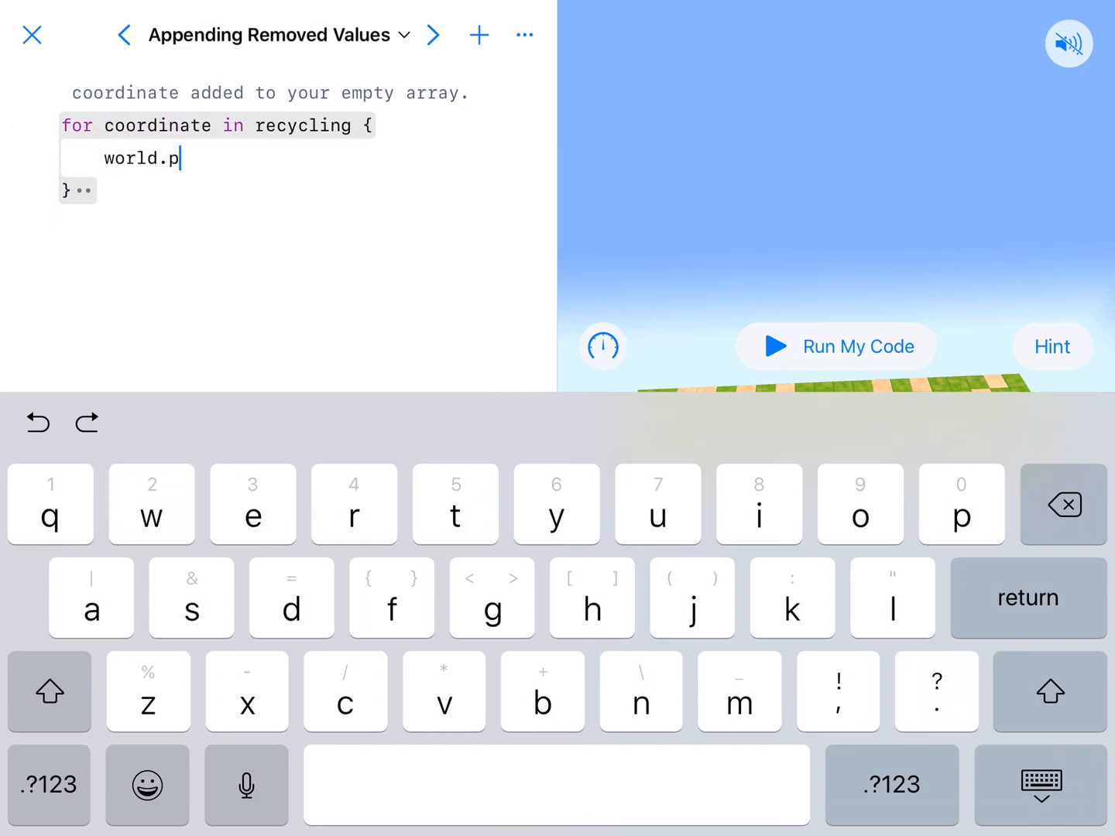
text(p)
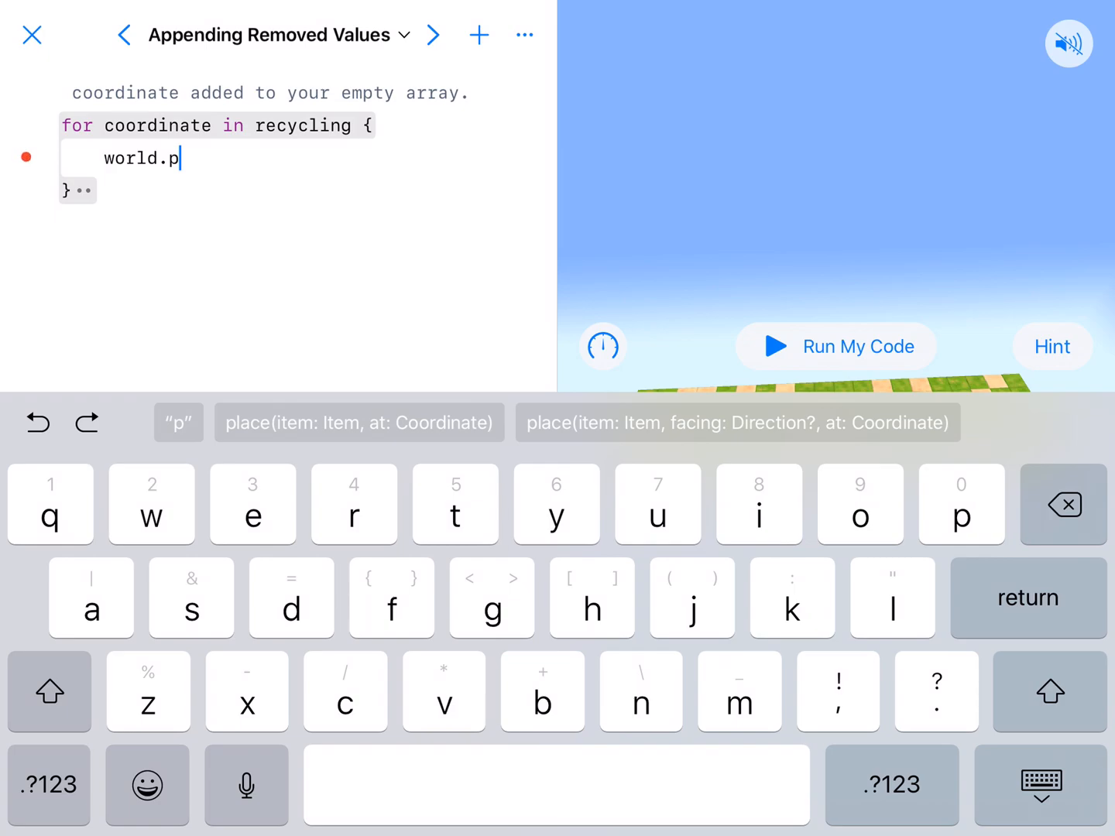
click(358, 423)
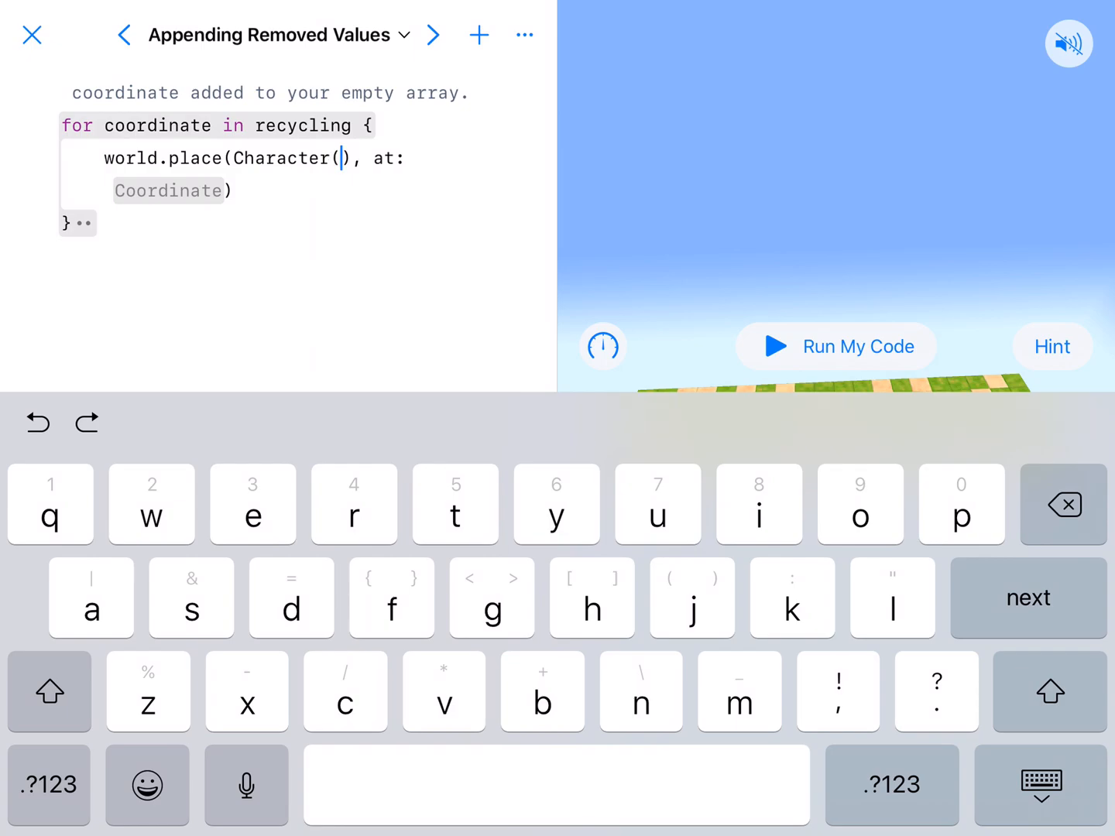
click(169, 190)
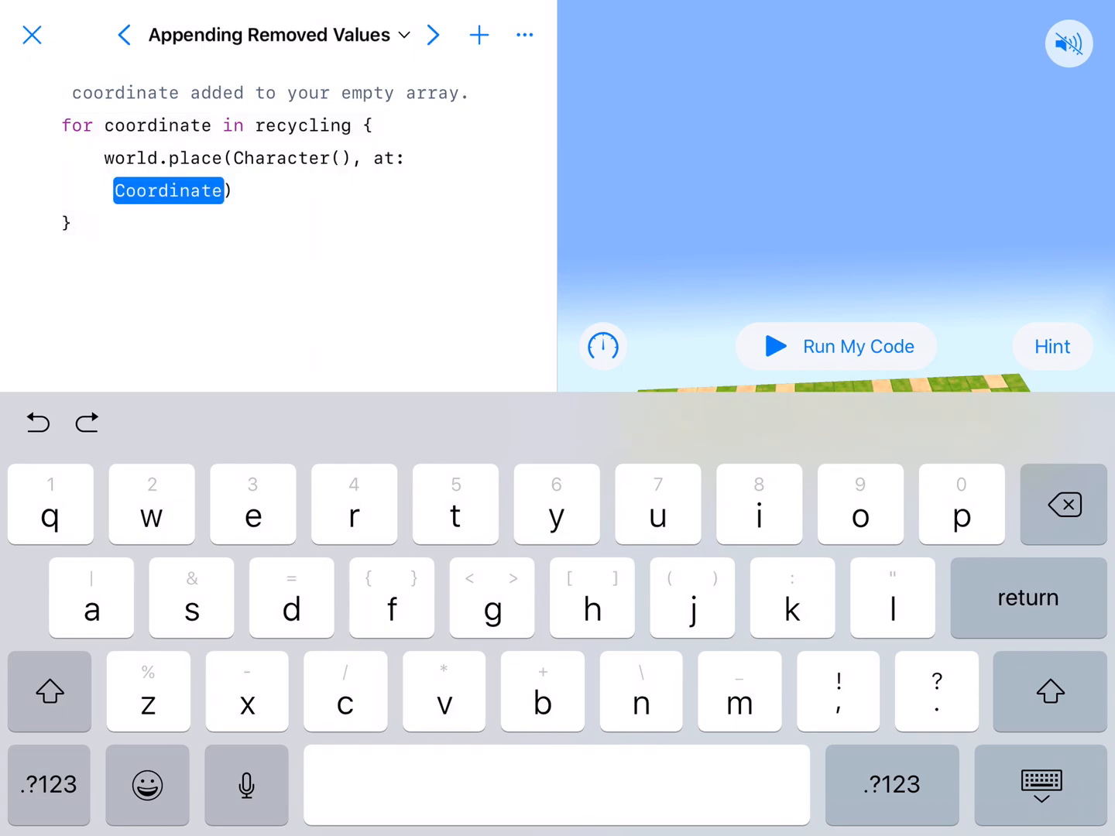
text(coordinate)
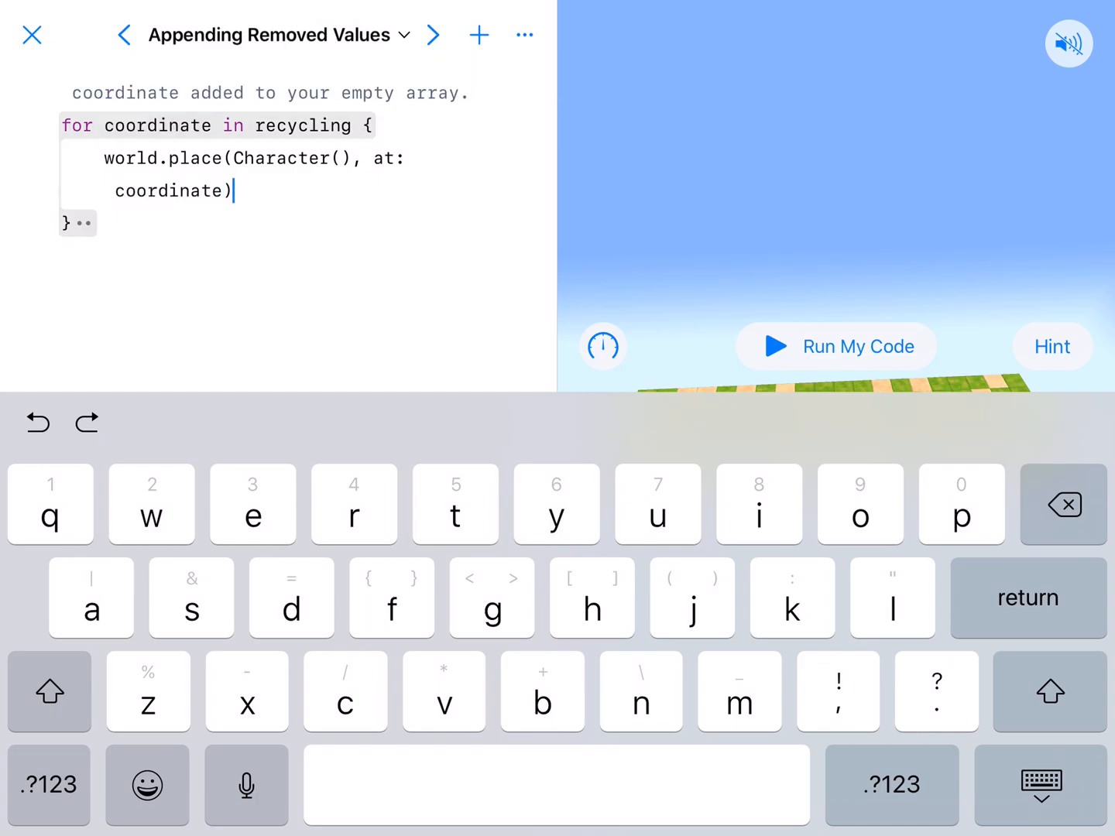
double_click(169, 190)
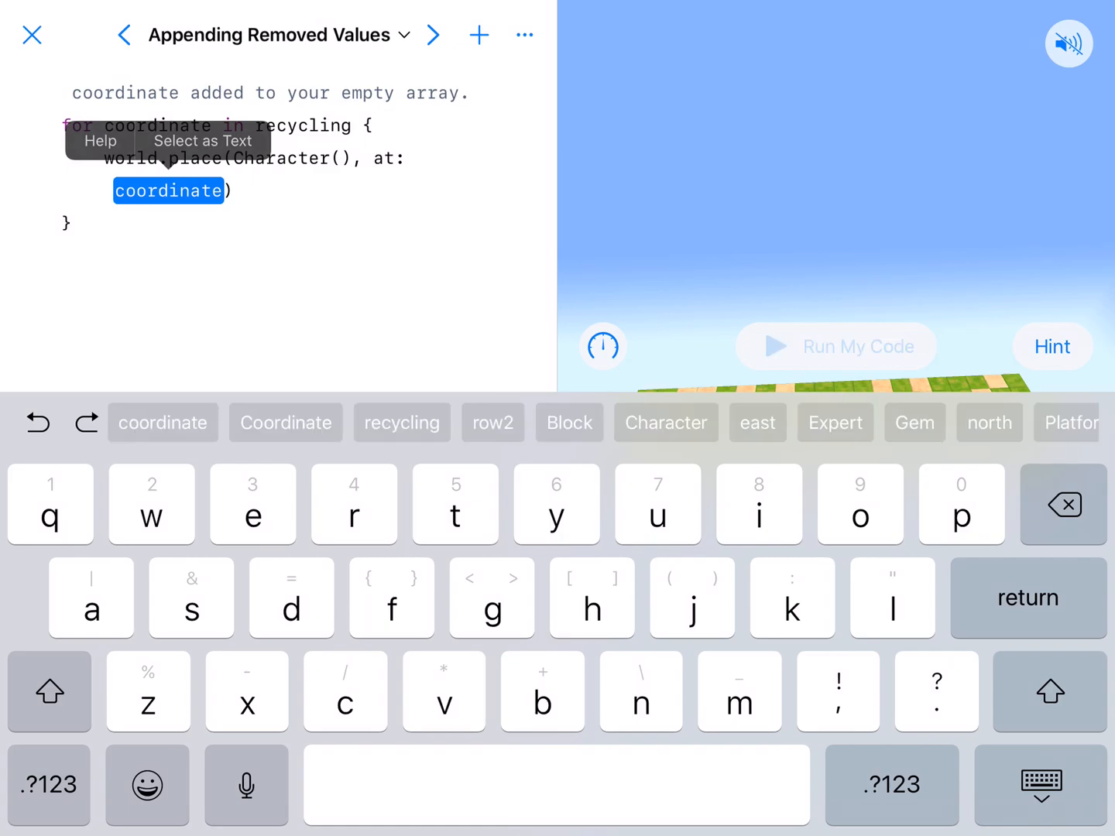
Step: Run the code once to test the character placement
click(836, 345)
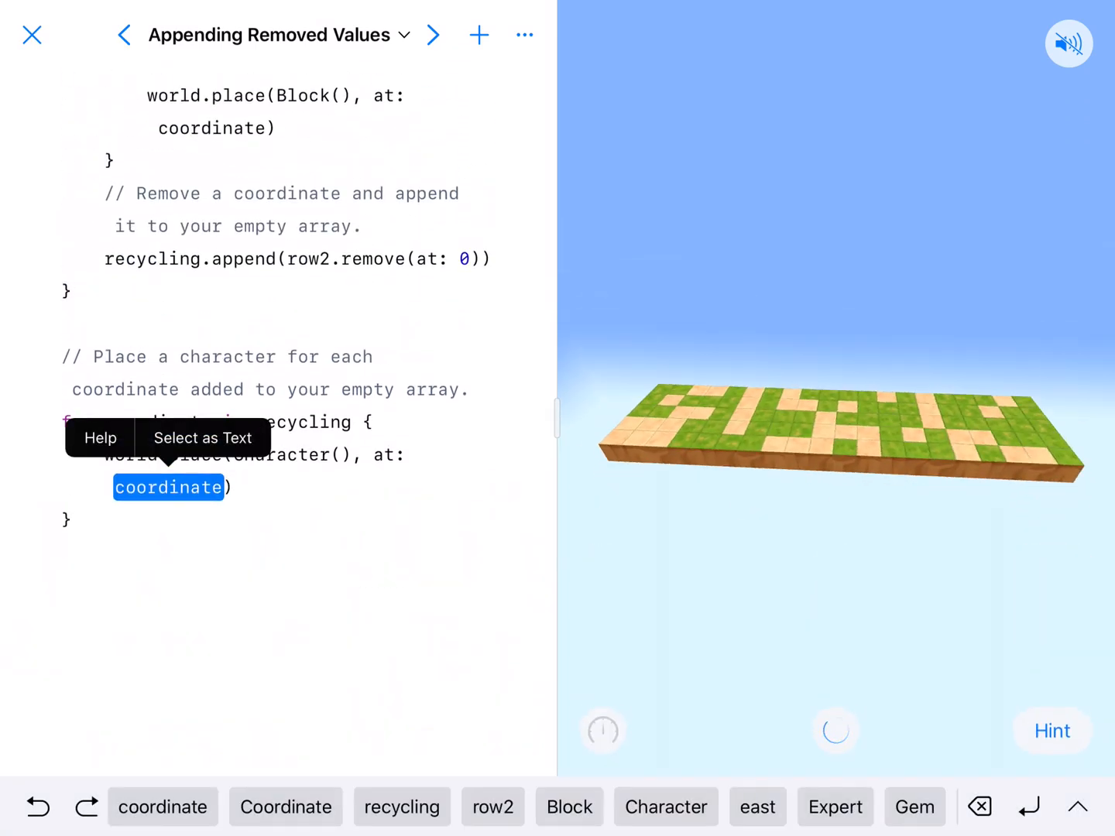
click(836, 731)
text(name: .)
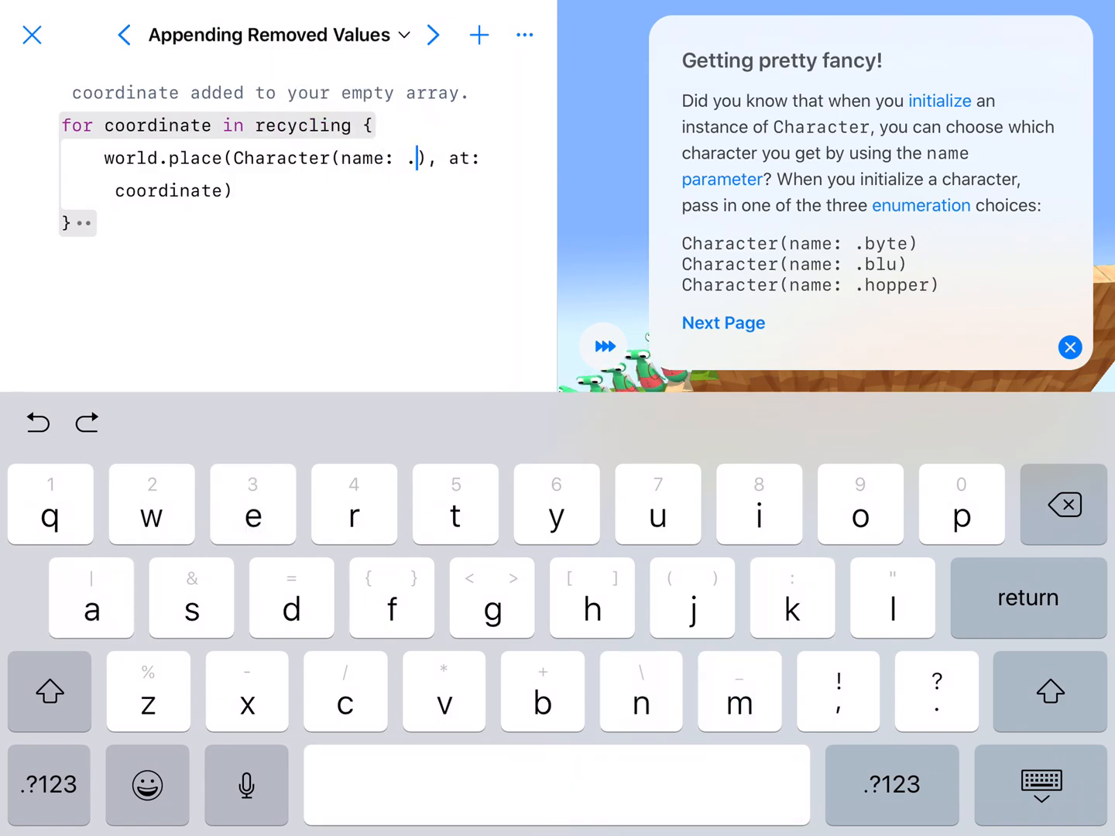
Step: Change the call to Character(name: .blu)
text(blu)
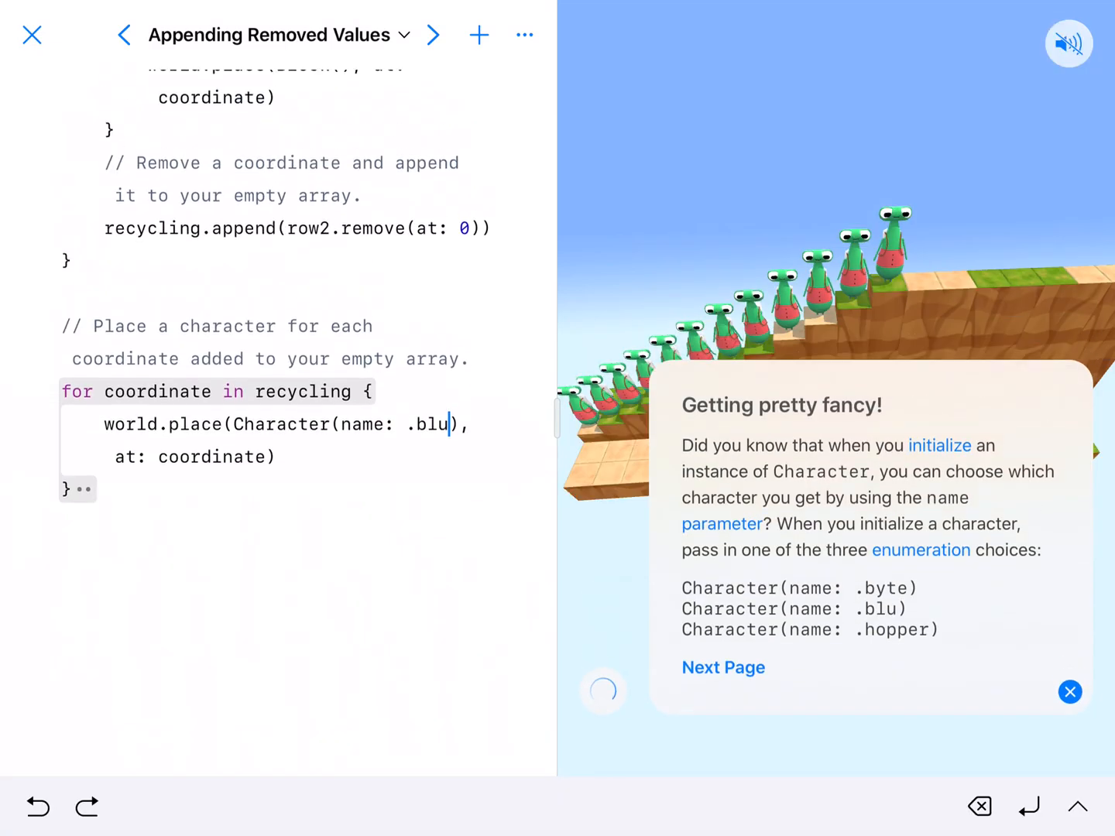
Step: Dismiss the character-name tip and rerun so Blu characters line the path
click(1070, 692)
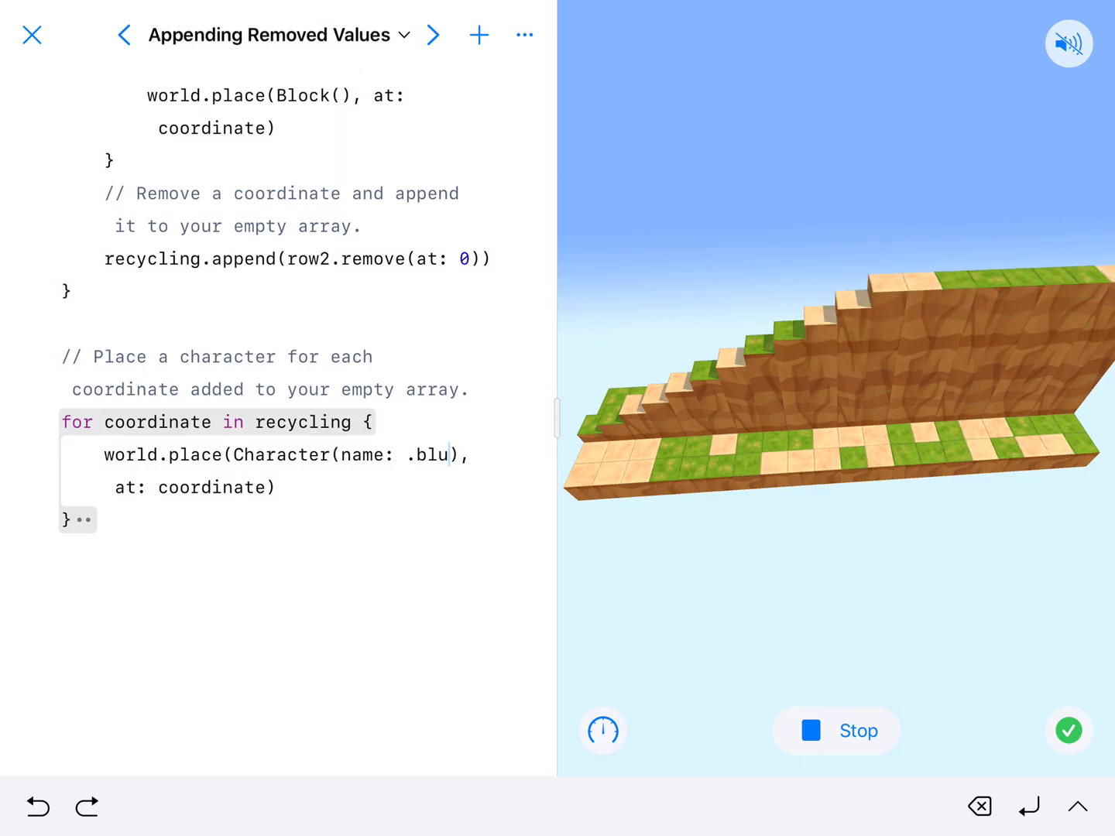
click(836, 730)
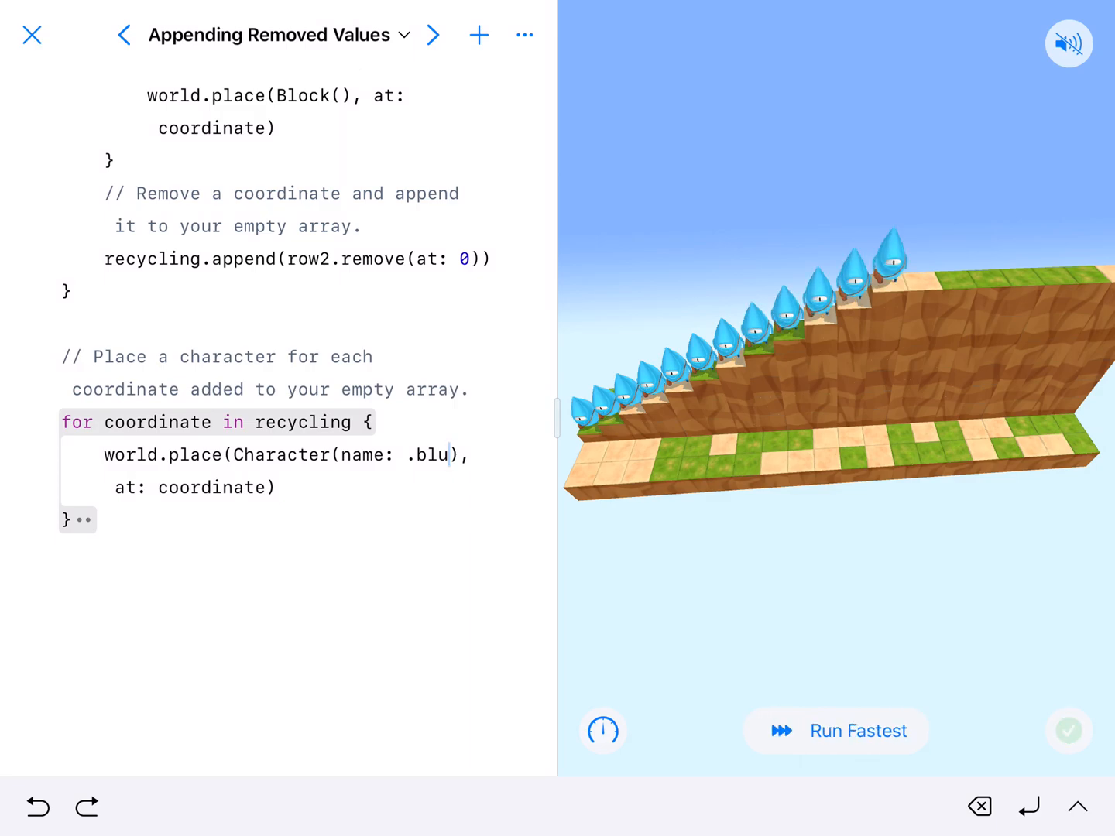